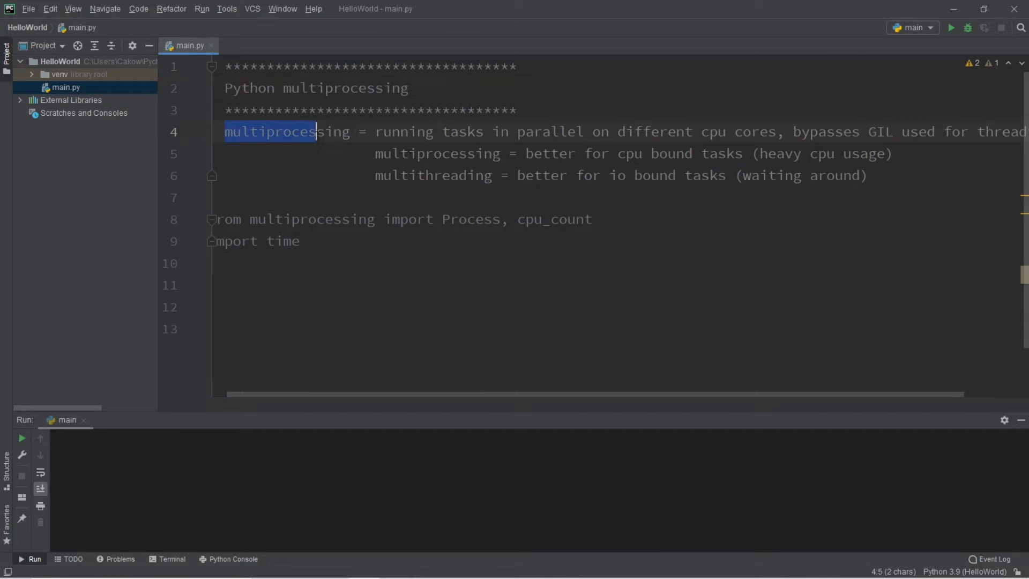
Review the multiprocessing notes on CPU-bound tasks, the GIL and heavy CPU usage
{"action": "left_click", "coordinate": [490, 131]}
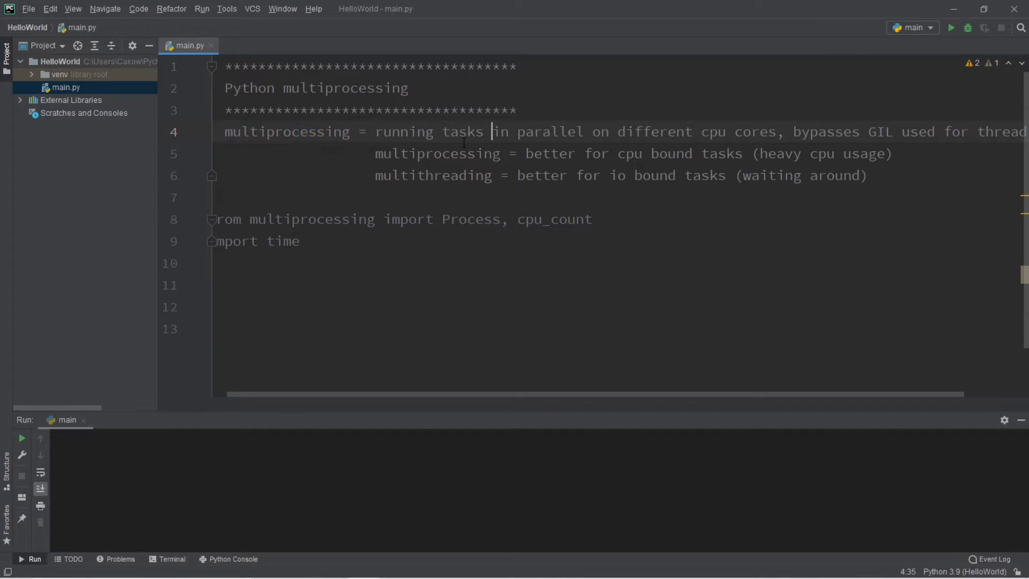
{"action": "left_click_drag", "start_coordinate": [376, 131], "coordinate": [481, 131]}
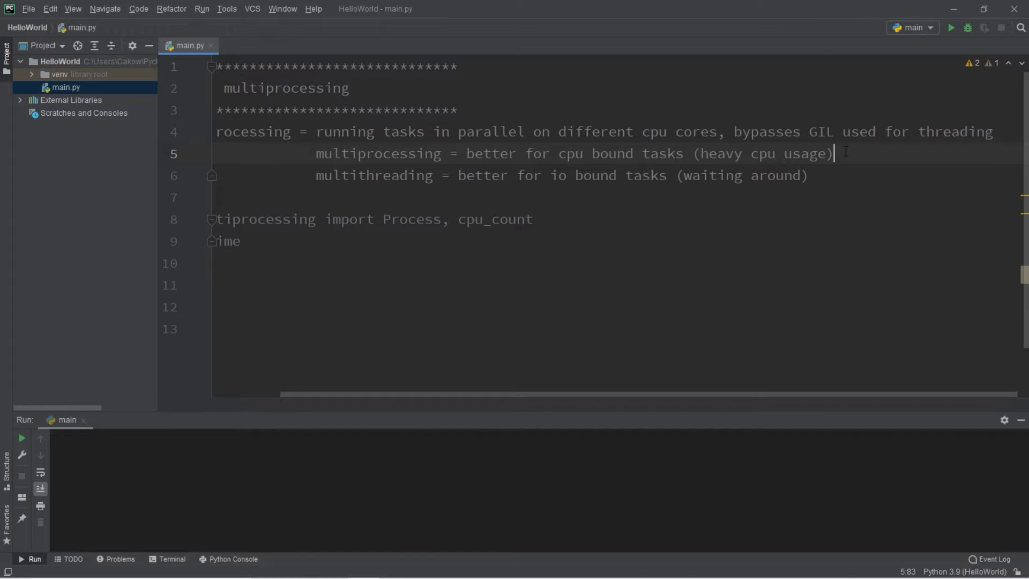
{"action": "left_click", "coordinate": [810, 131]}
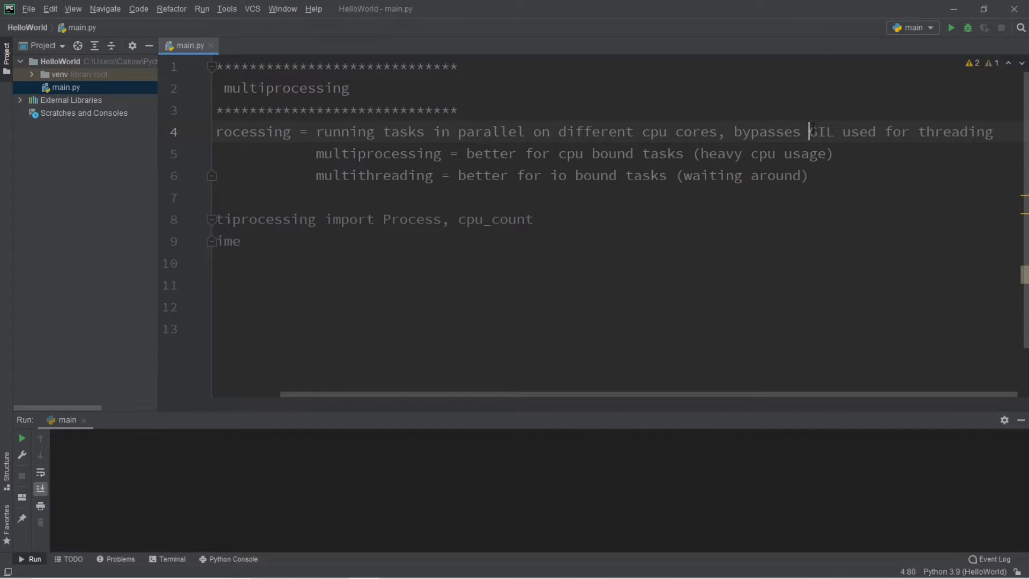
{"action": "left_click", "coordinate": [900, 131]}
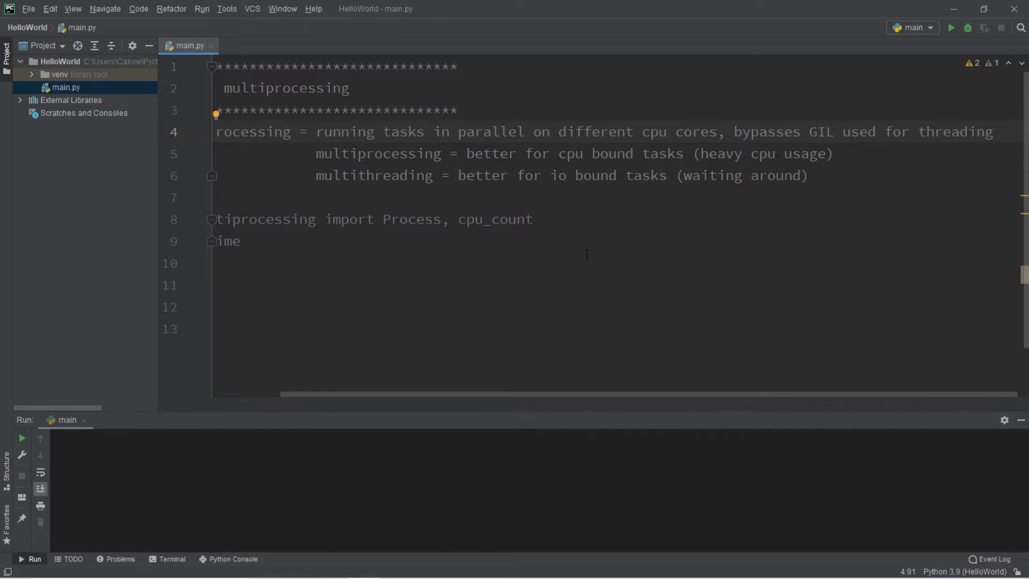
{"action": "scroll", "scroll_direction": "left", "scroll_amount": 3}
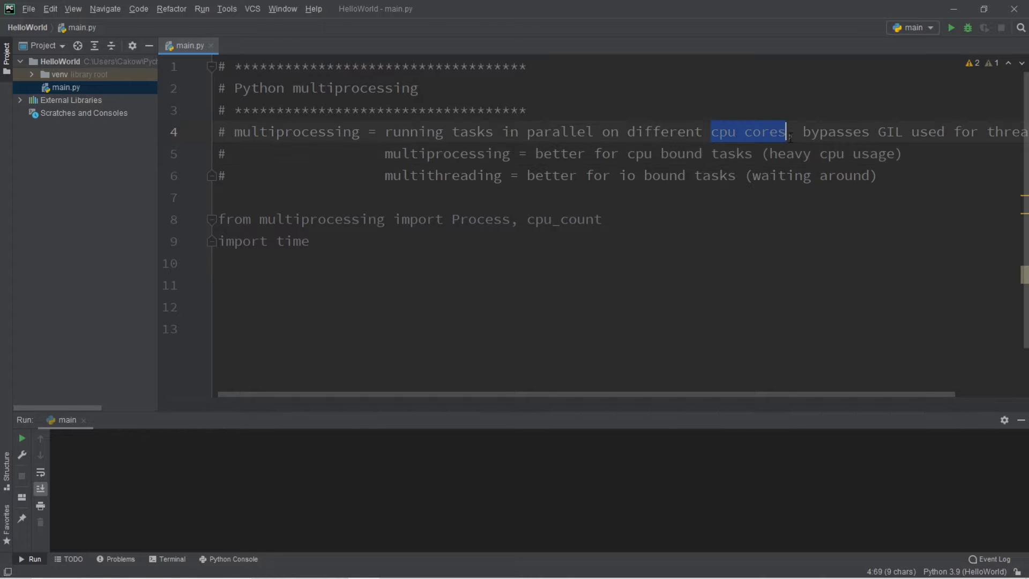
{"action": "left_click", "coordinate": [483, 153]}
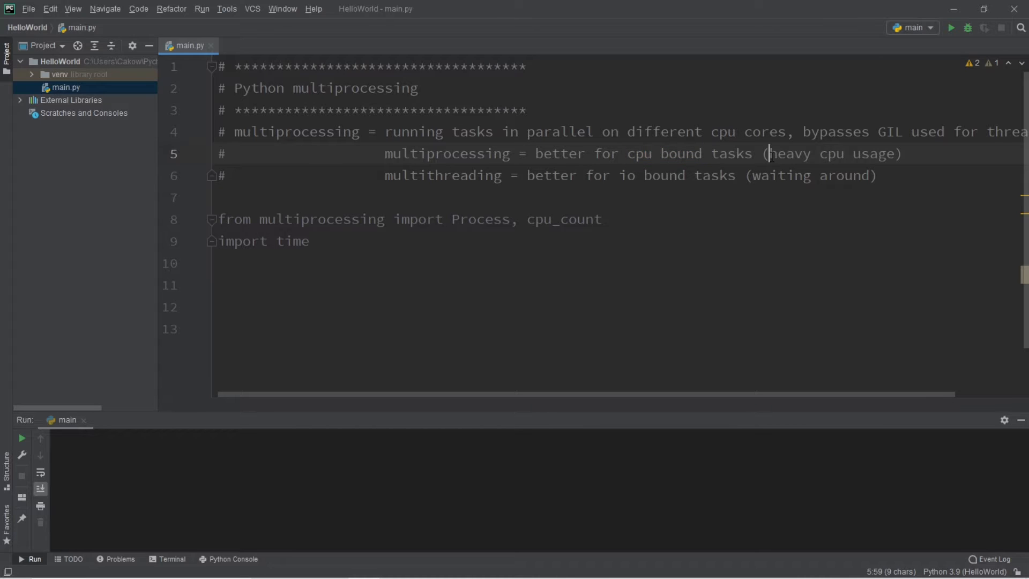
{"action": "left_click_drag", "start_coordinate": [769, 153], "coordinate": [892, 153]}
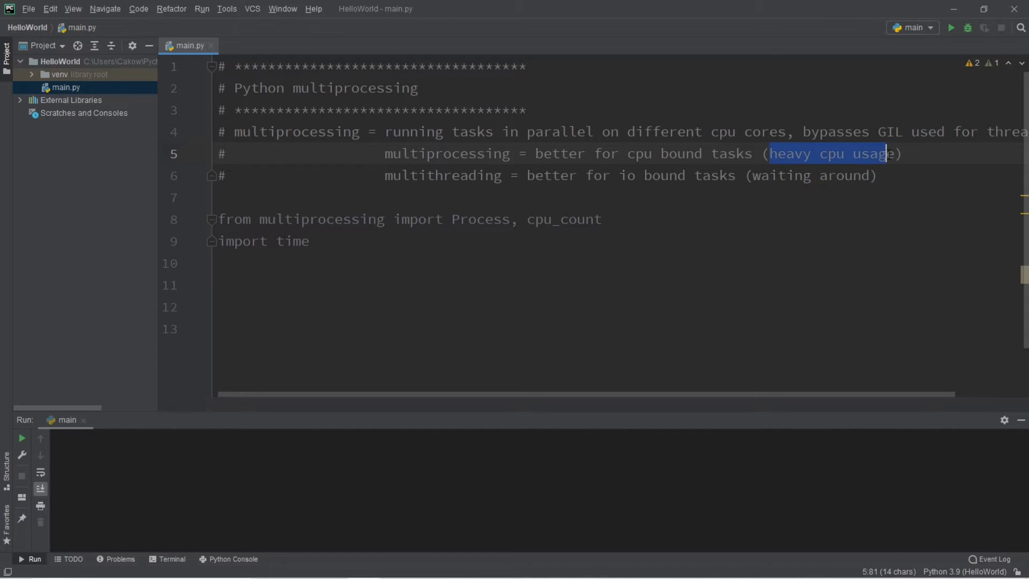
{"action": "double_click", "coordinate": [442, 174]}
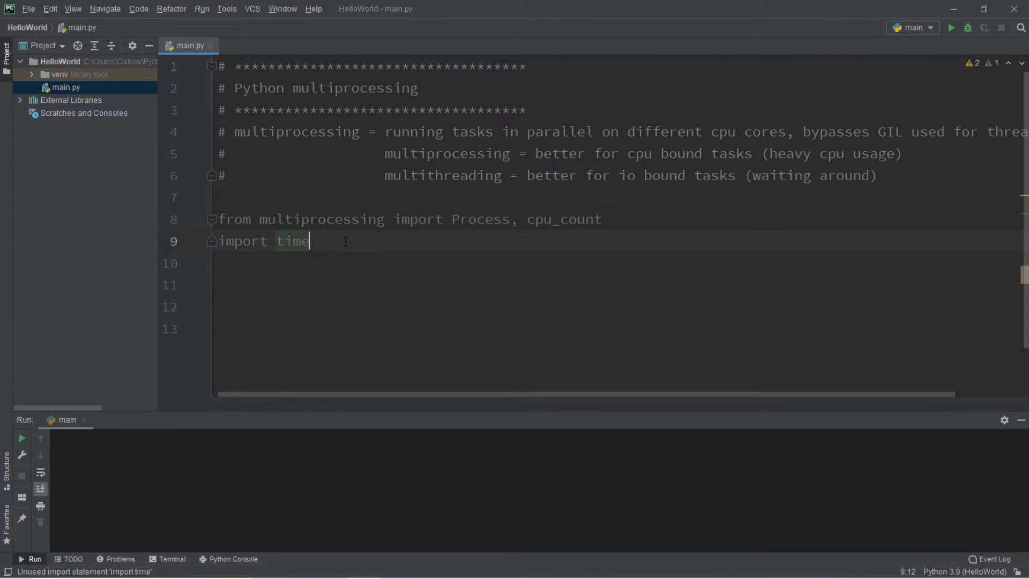
Add an if __name__ == '__main__': guard calling main(), with blank lines opened above it
{"action": "type", "text": "if"}
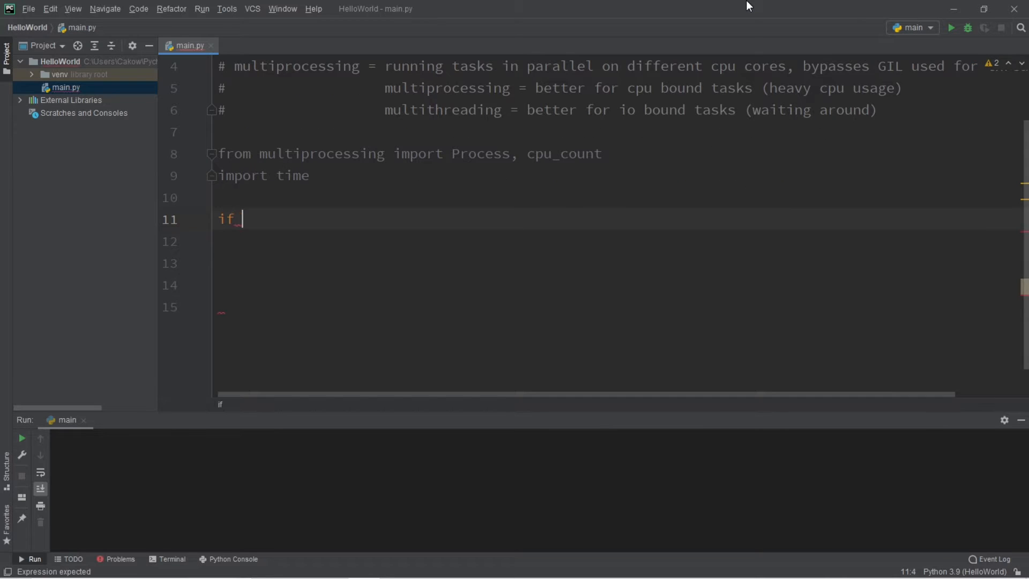
{"action": "type", "text": "__"}
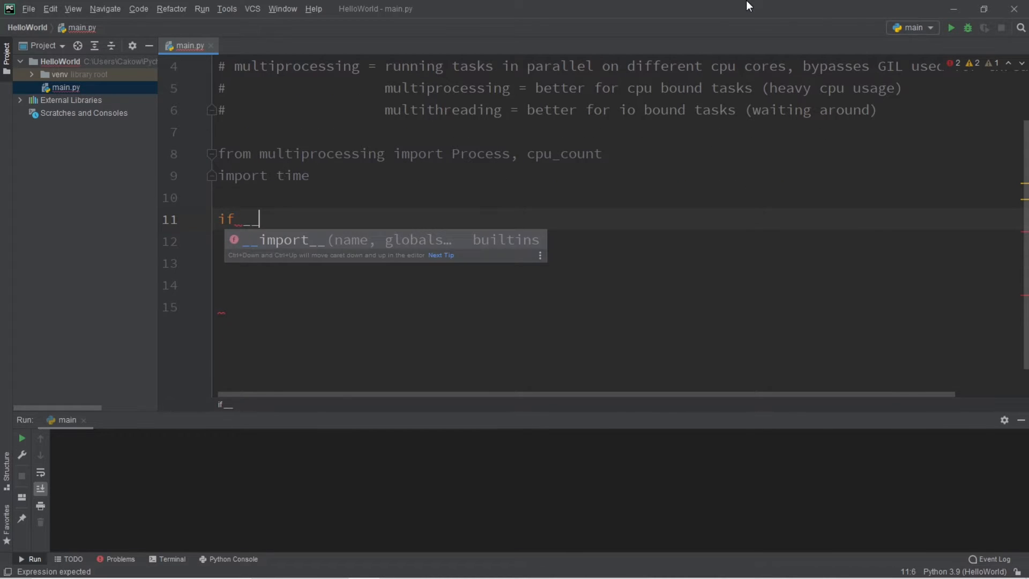
{"action": "type", "text": "name__ == '__main__':"}
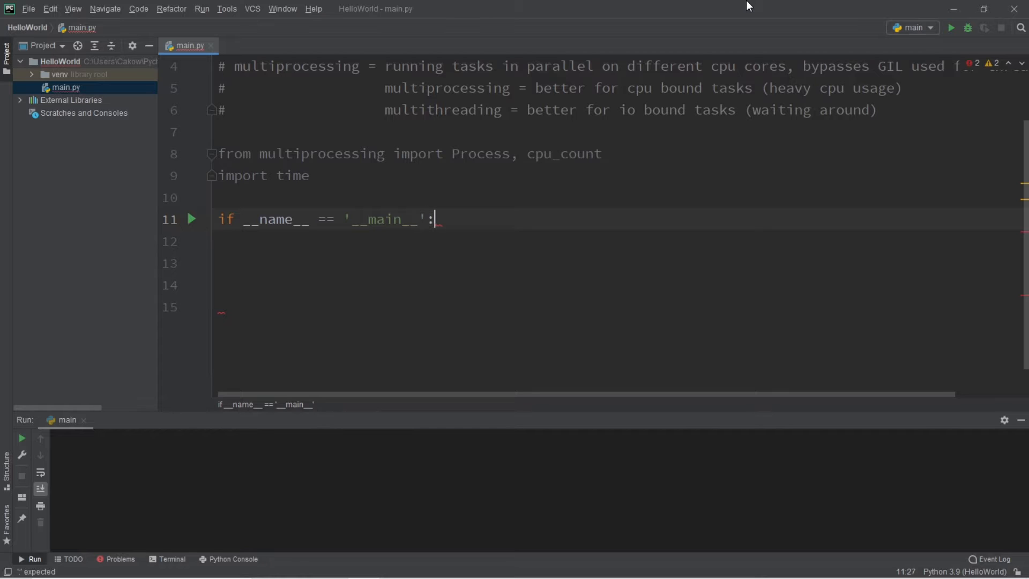
{"action": "key", "text": "enter"}
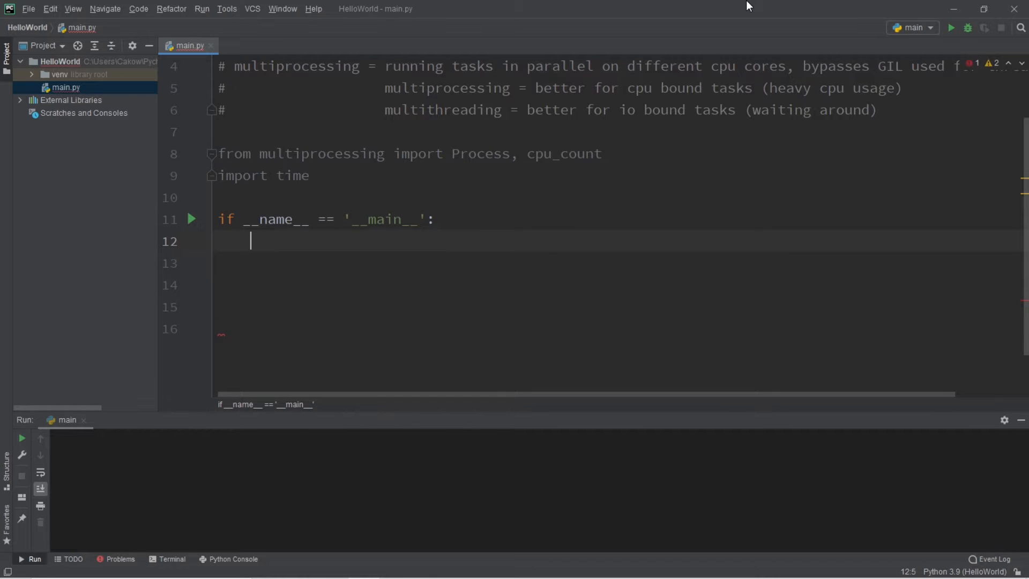
{"action": "type", "text": "ma"}
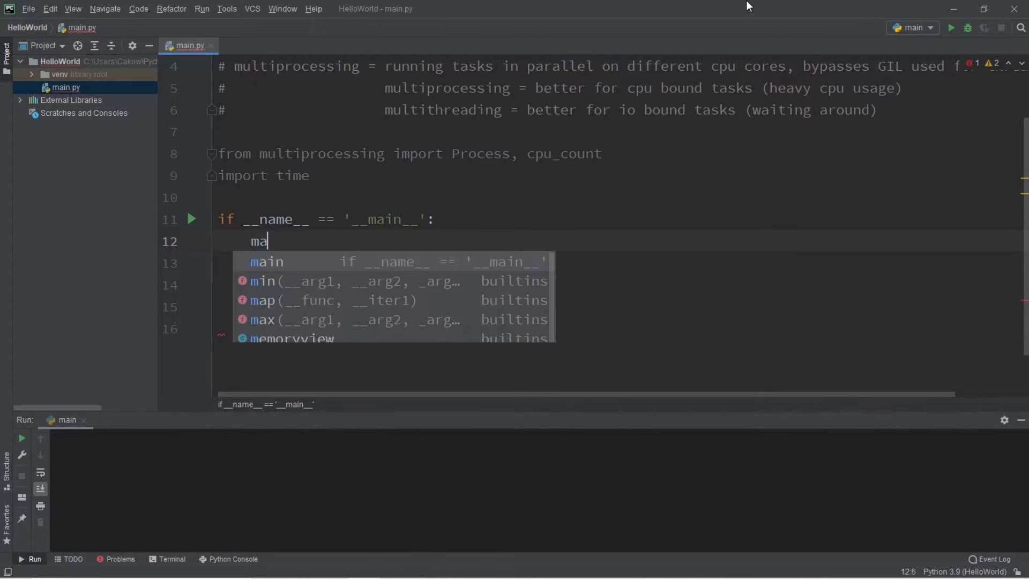
{"action": "key", "text": "Tab"}
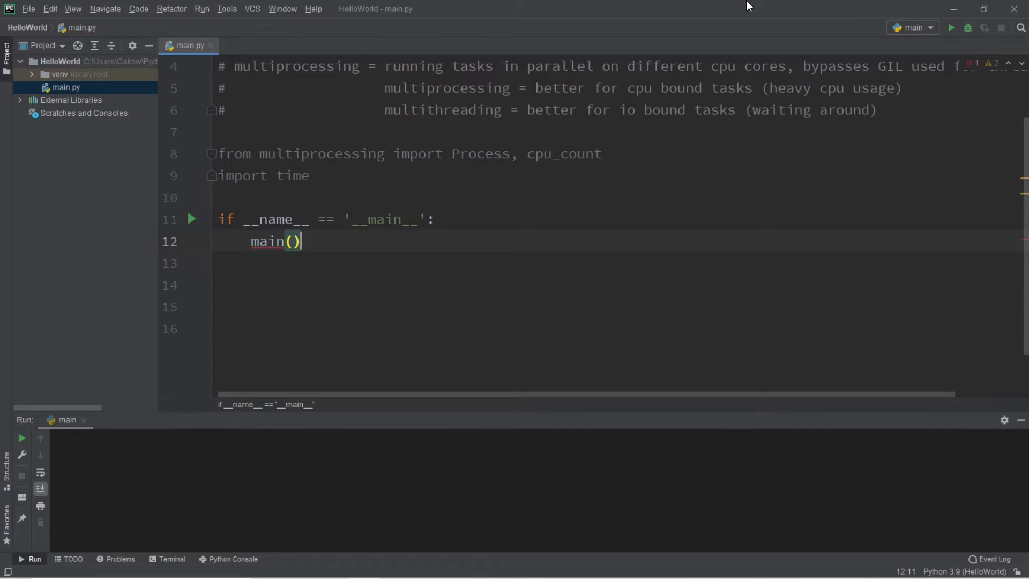
{"action": "left_click", "coordinate": [222, 197]}
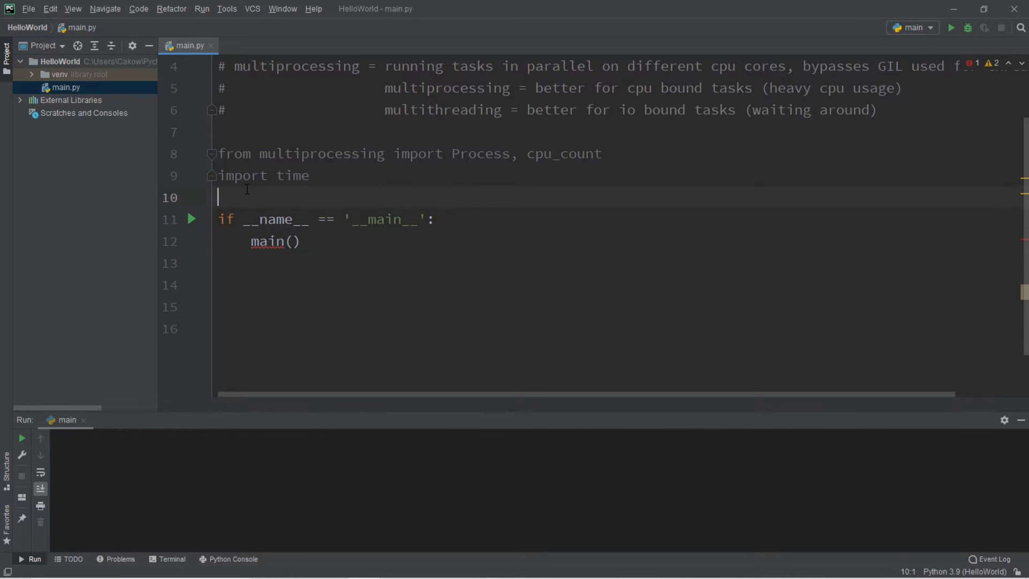
{"action": "key", "text": "enter"}
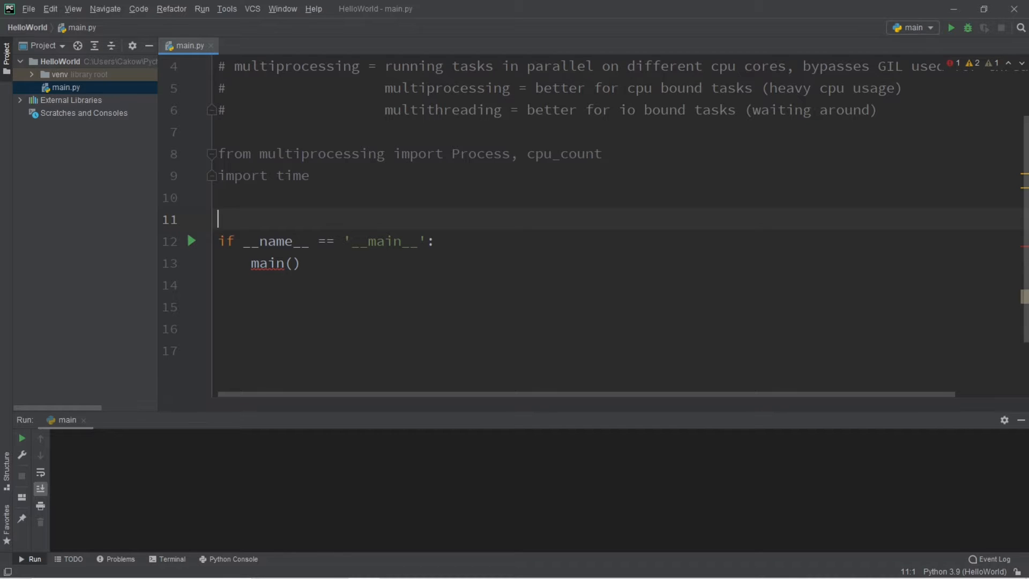
{"action": "key", "text": "enter"}
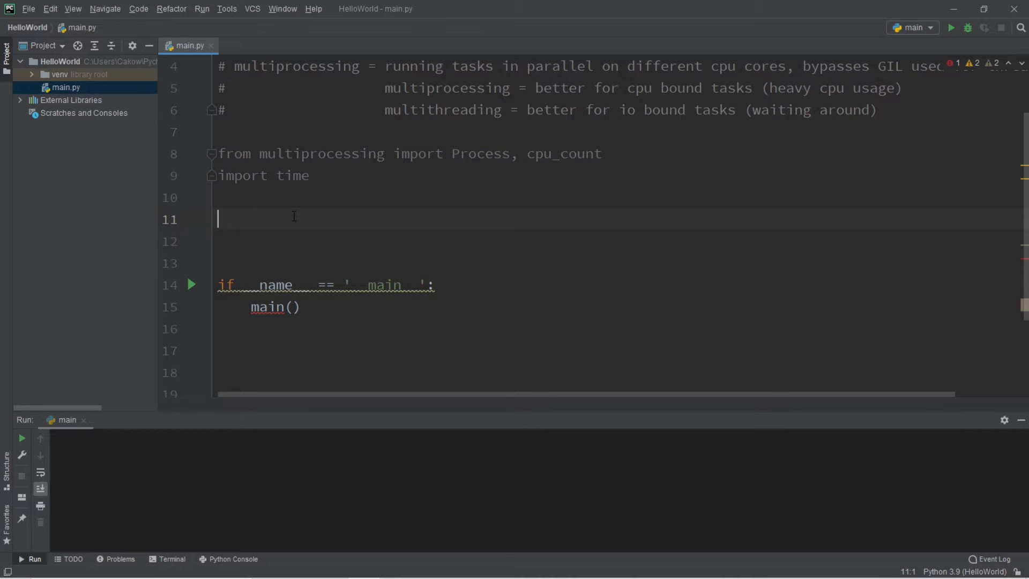
Define def main(): with a placeholder pass body above the __name__ guard
{"action": "type", "text": "def main"}
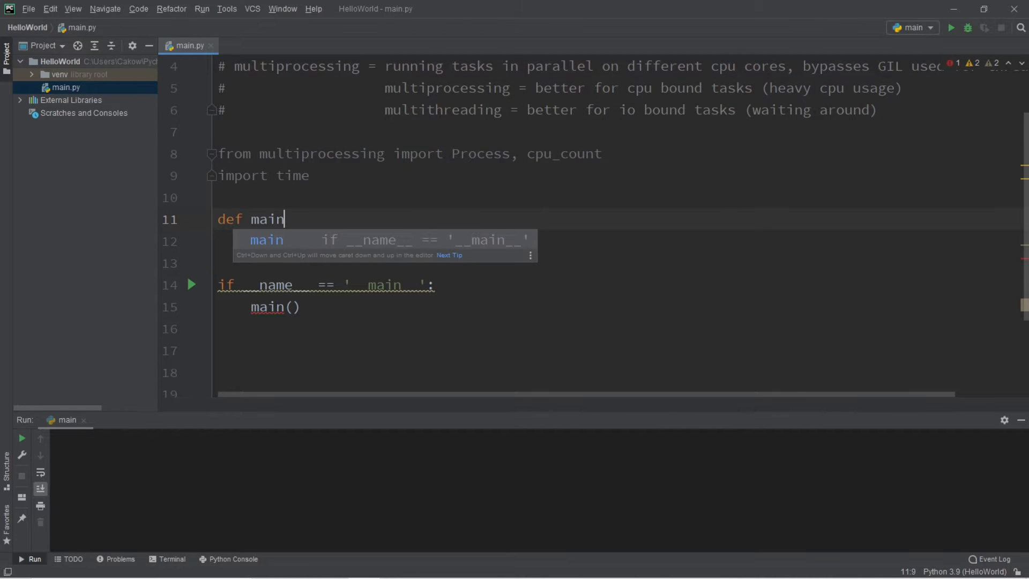
{"action": "type", "text": "():"}
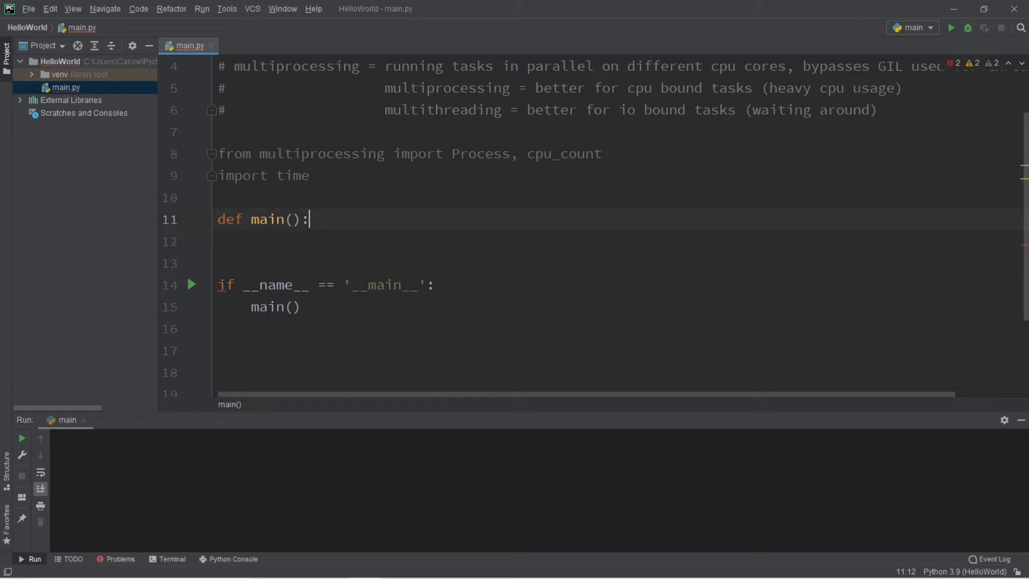
{"action": "key", "text": "enter"}
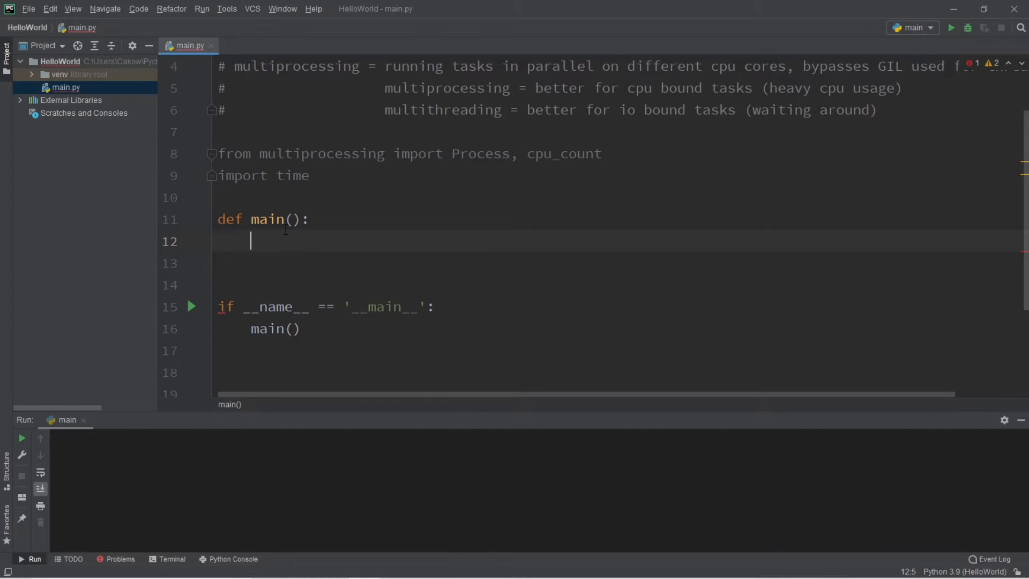
{"action": "mouse_move", "coordinate": [294, 244]}
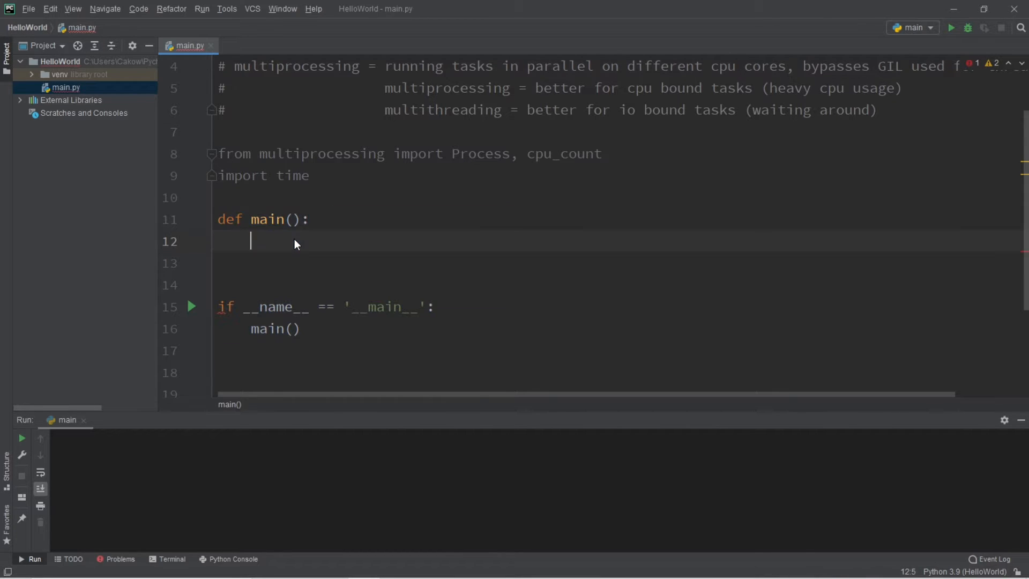
{"action": "mouse_move", "coordinate": [282, 241]}
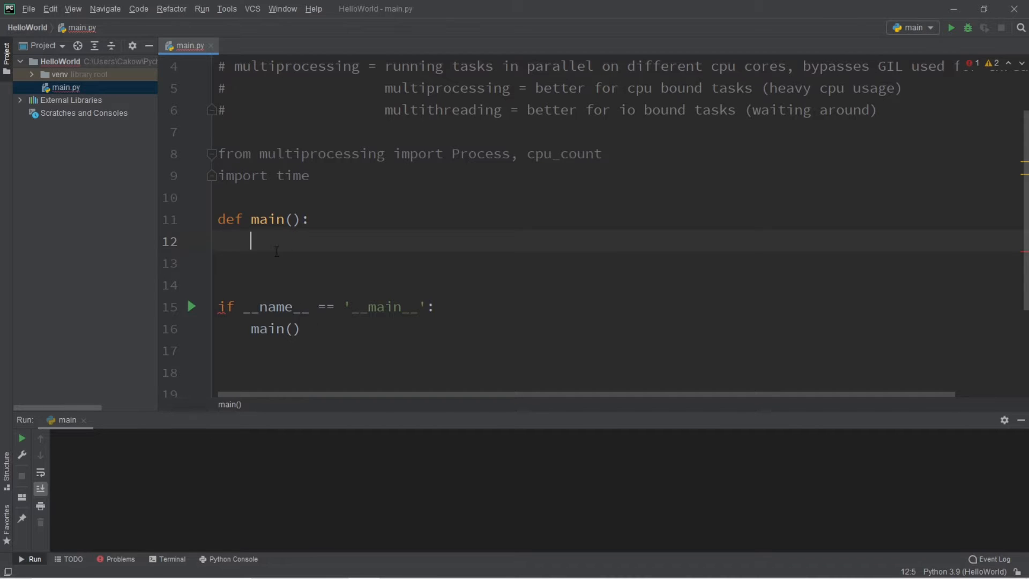
{"action": "double_click", "coordinate": [447, 86]}
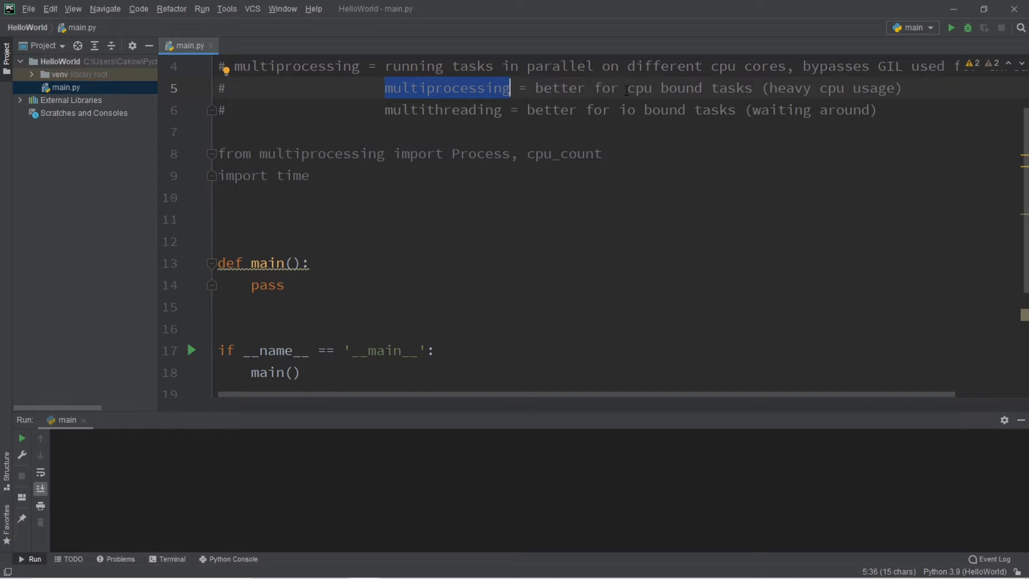
{"action": "double_click", "coordinate": [656, 88]}
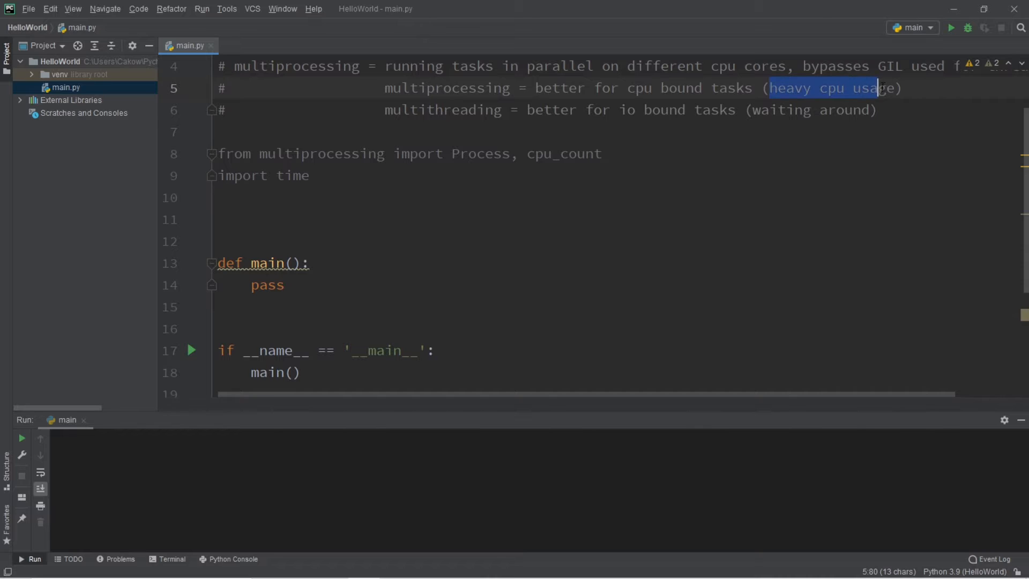
Define counter(num) above main() with count starting at 0
{"action": "type", "text": "d"}
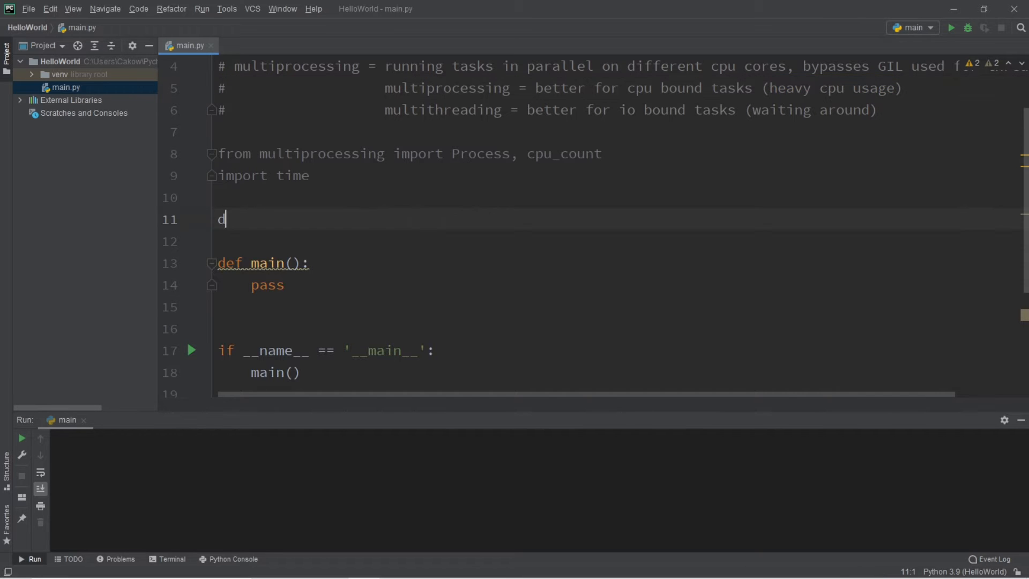
{"action": "type", "text": "ef counter"}
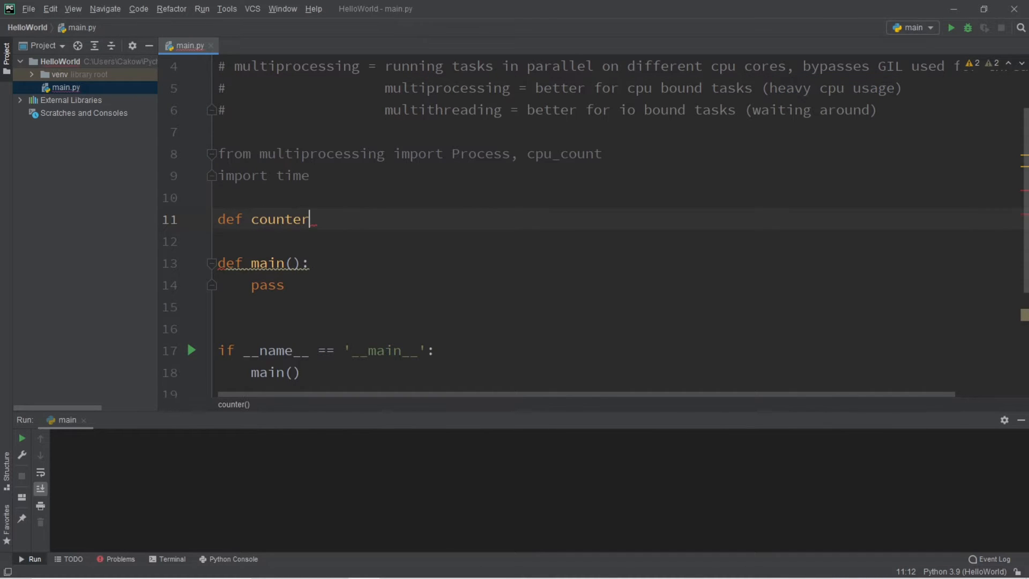
{"action": "type", "text": "(num)"}
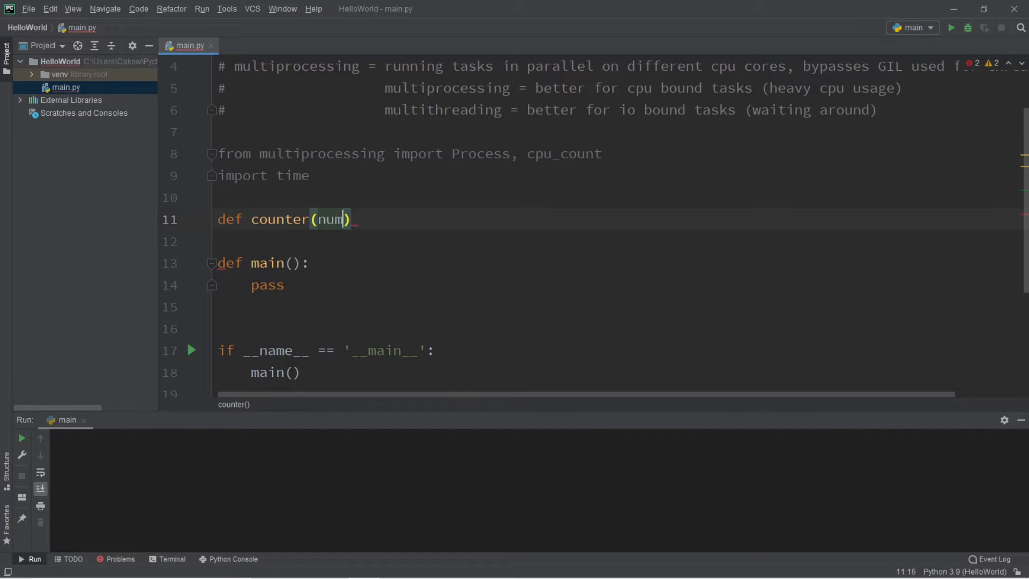
{"action": "type", "text": ":"}
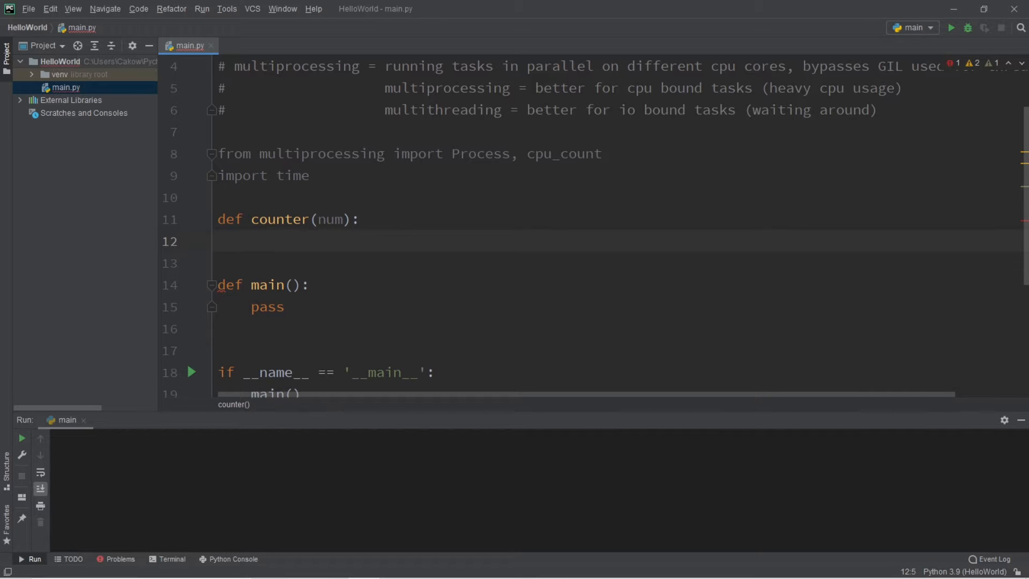
{"action": "type", "text": "cou"}
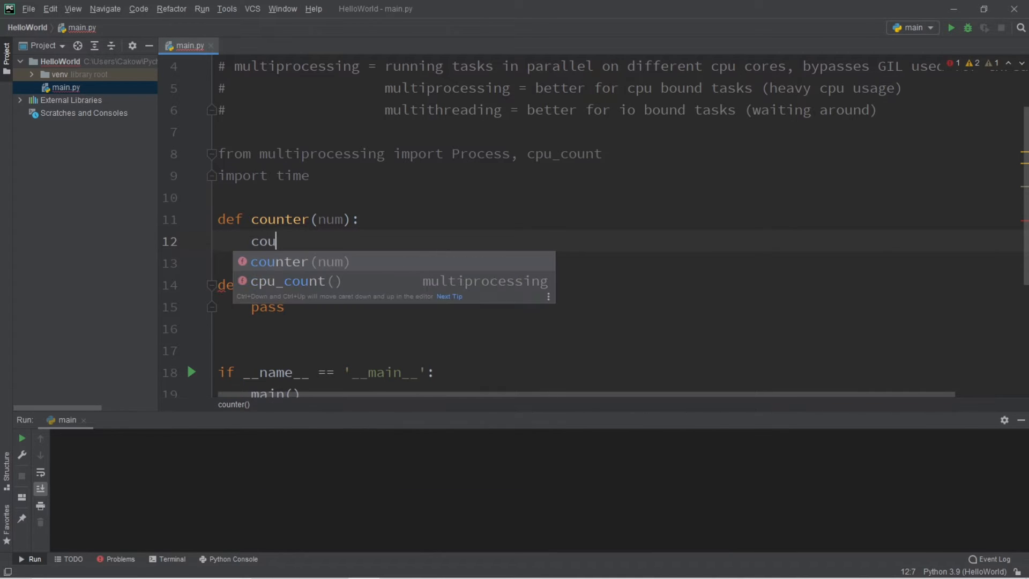
{"action": "type", "text": "nt = 0"}
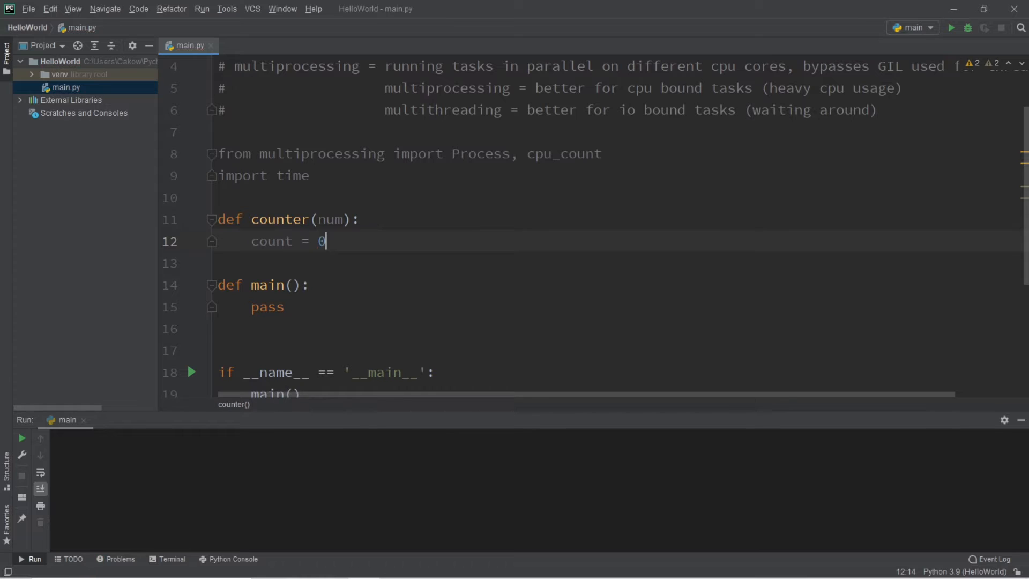
Add a while count < num: loop that does count += 1
{"action": "type", "text": "while"}
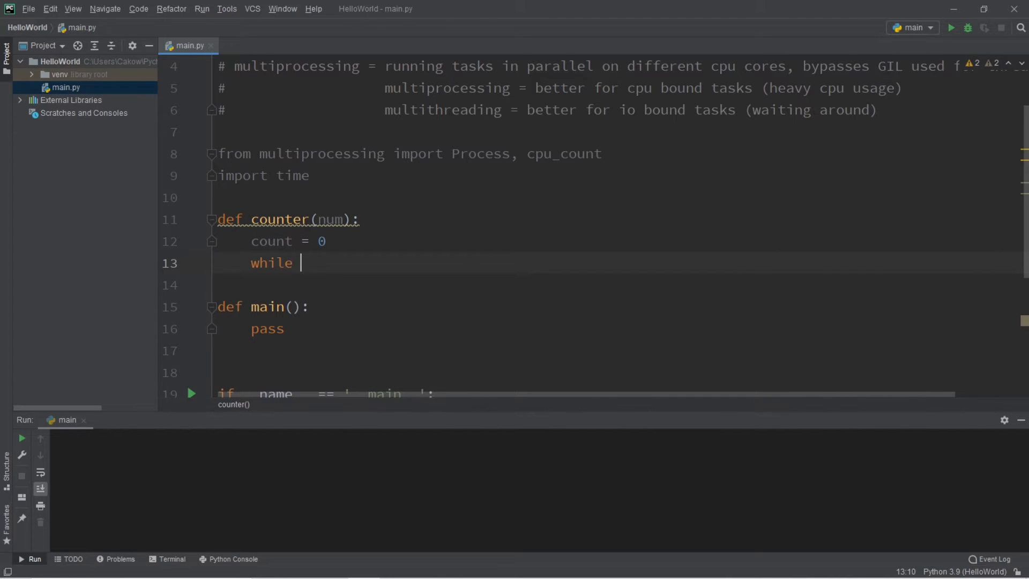
{"action": "type", "text": "count <"}
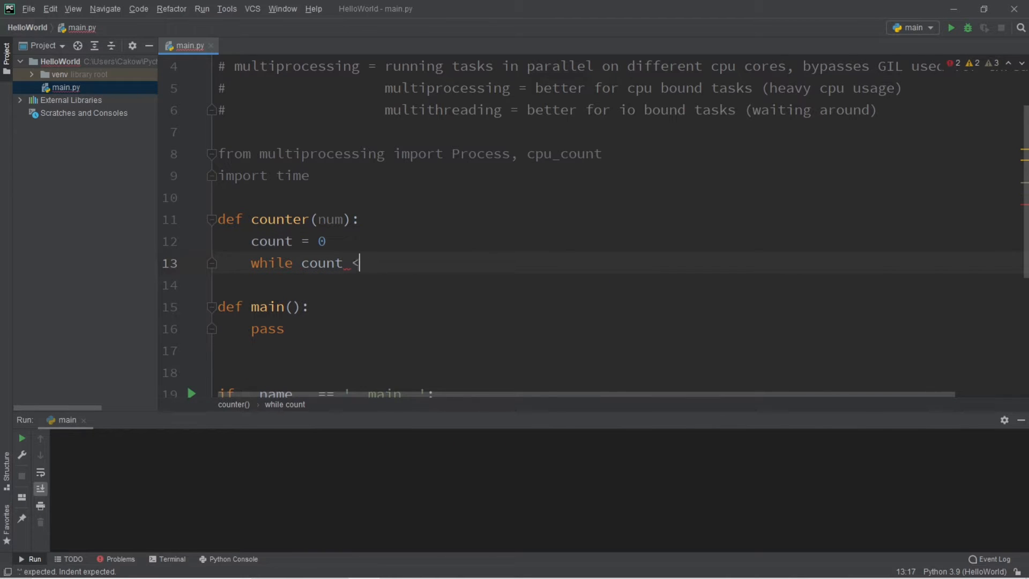
{"action": "type", "text": "num:"}
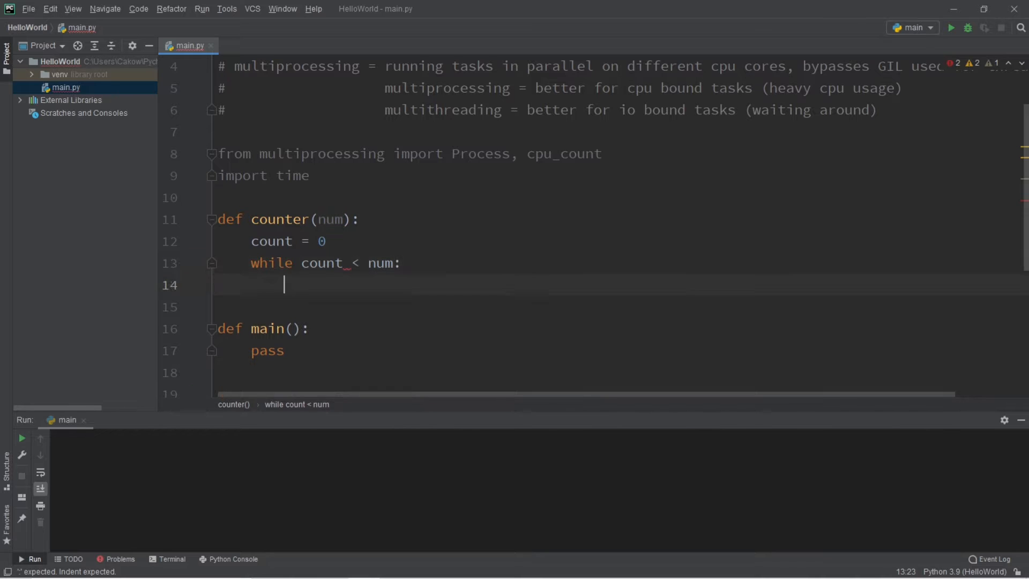
{"action": "type", "text": "count +"}
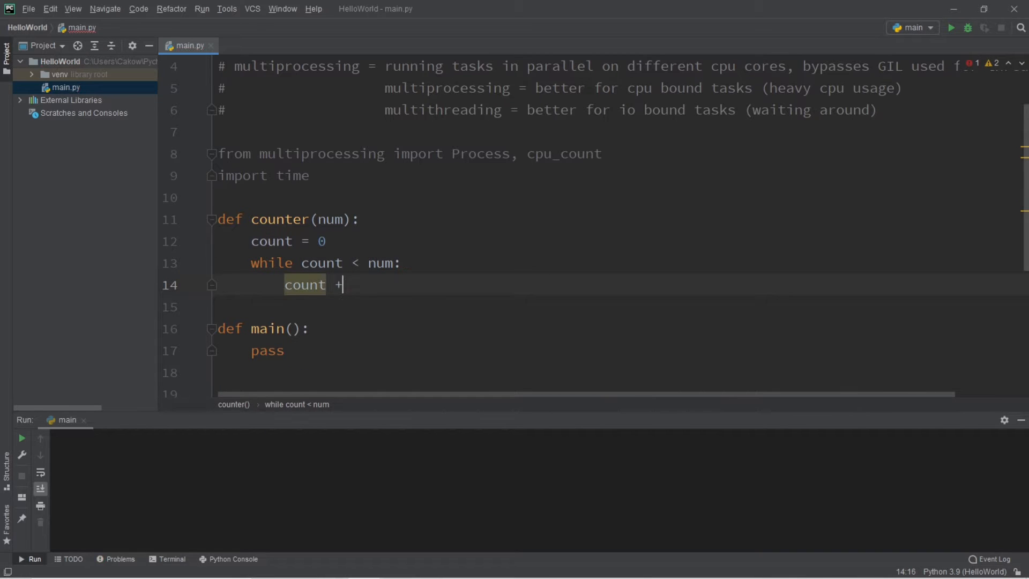
{"action": "type", "text": "= 1"}
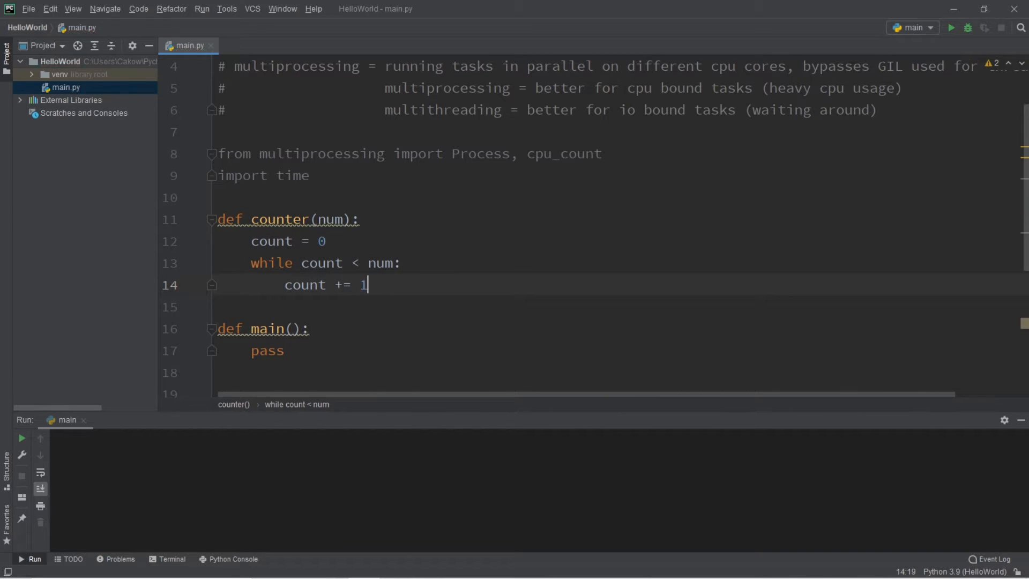
{"action": "left_click", "coordinate": [280, 219]}
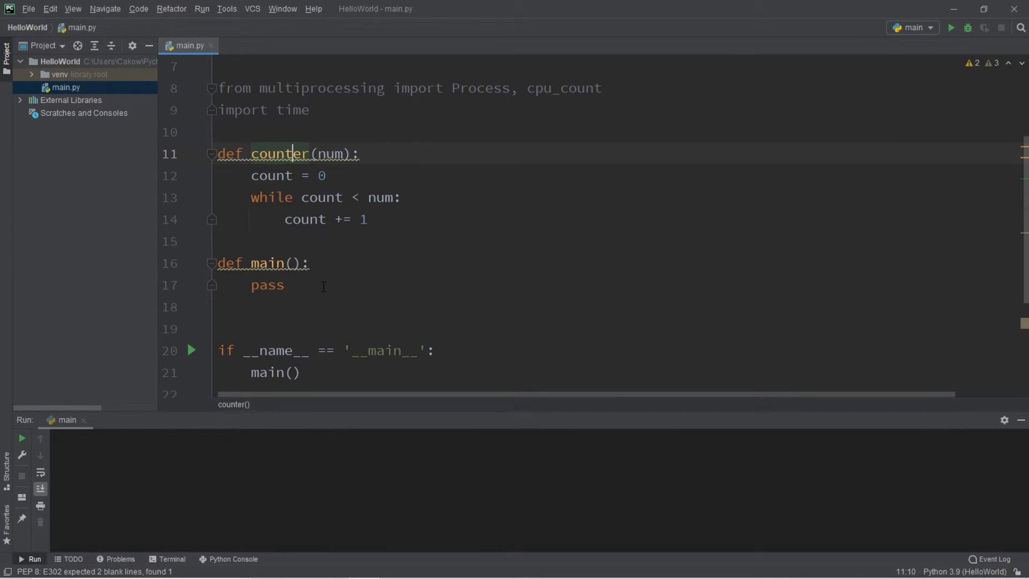
Replace pass in main() with a = Process(target=counter, args=(num,))
{"action": "double_click", "coordinate": [267, 285]}
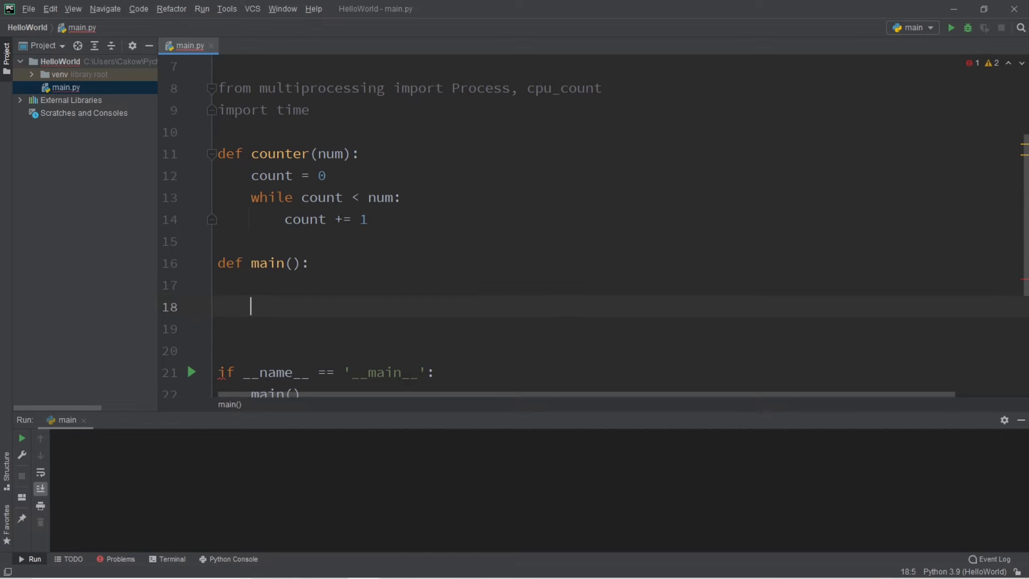
{"action": "double_click", "coordinate": [321, 87]}
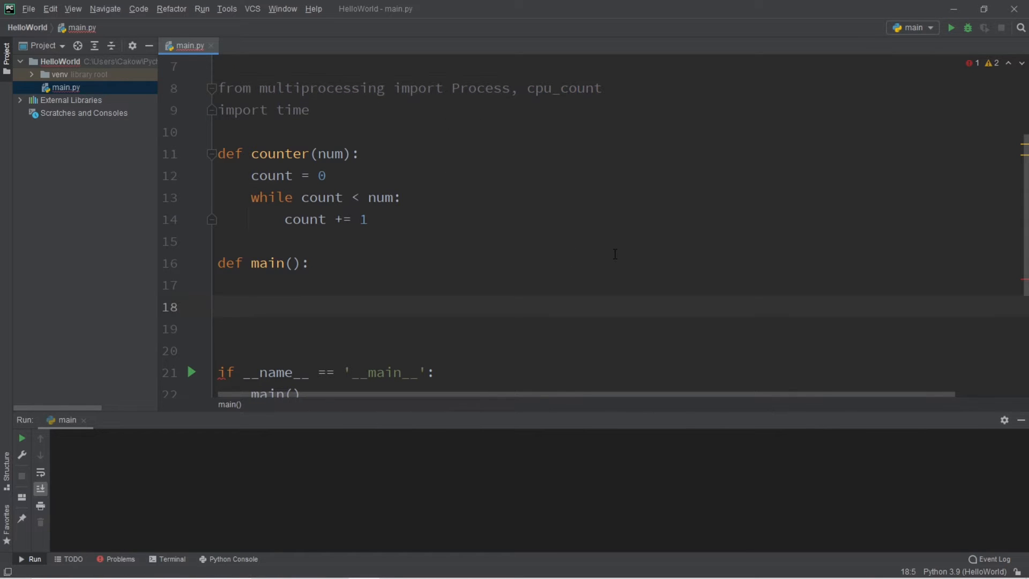
{"action": "type", "text": "a"}
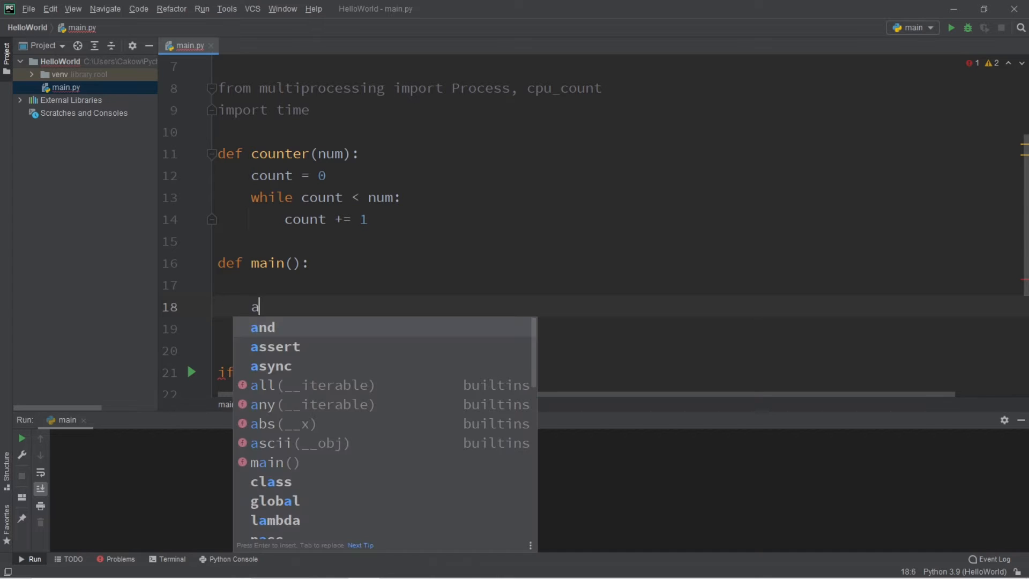
{"action": "type", "text": "= Pr"}
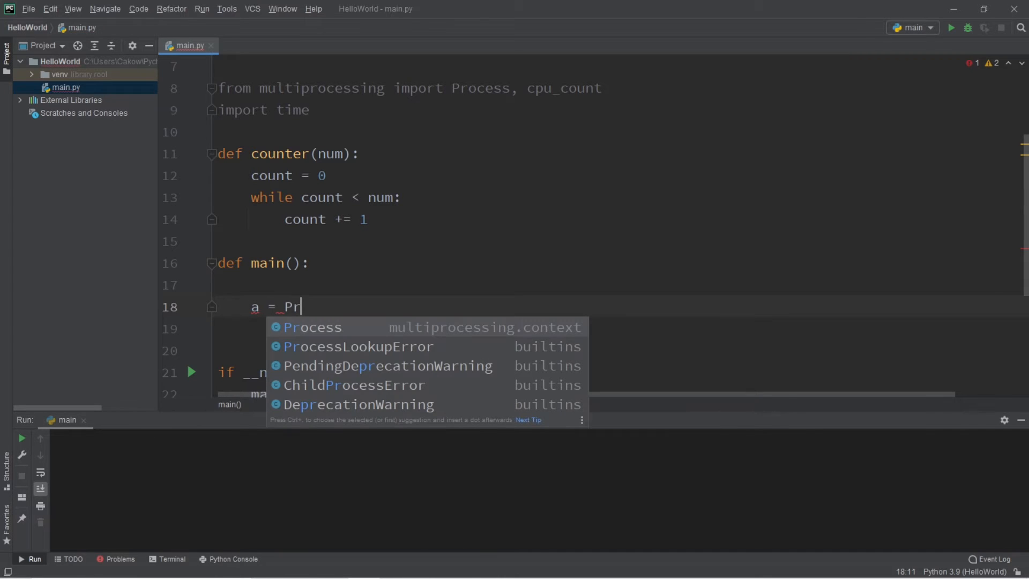
{"action": "type", "text": "ocess("}
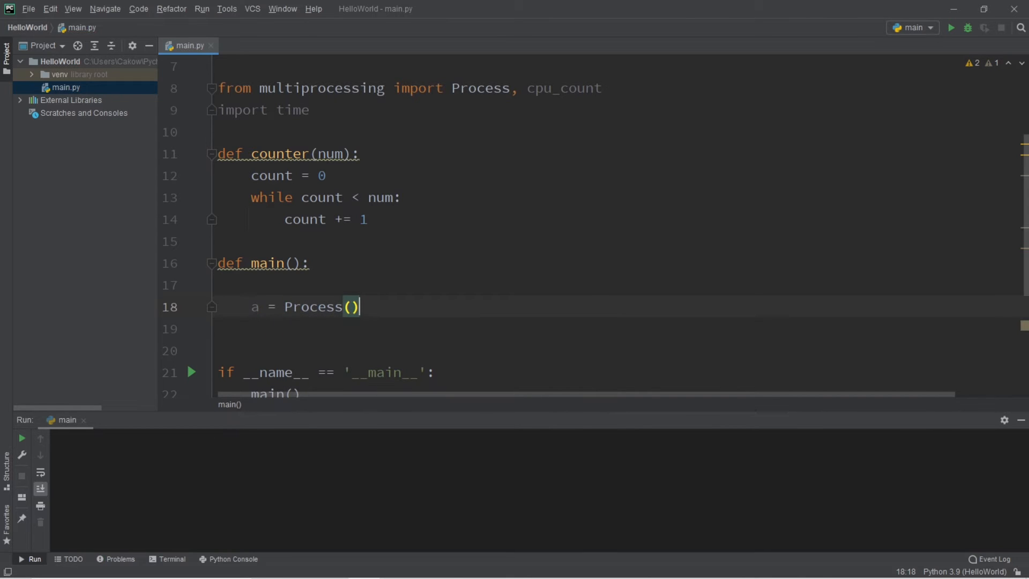
{"action": "type", "text": "target="}
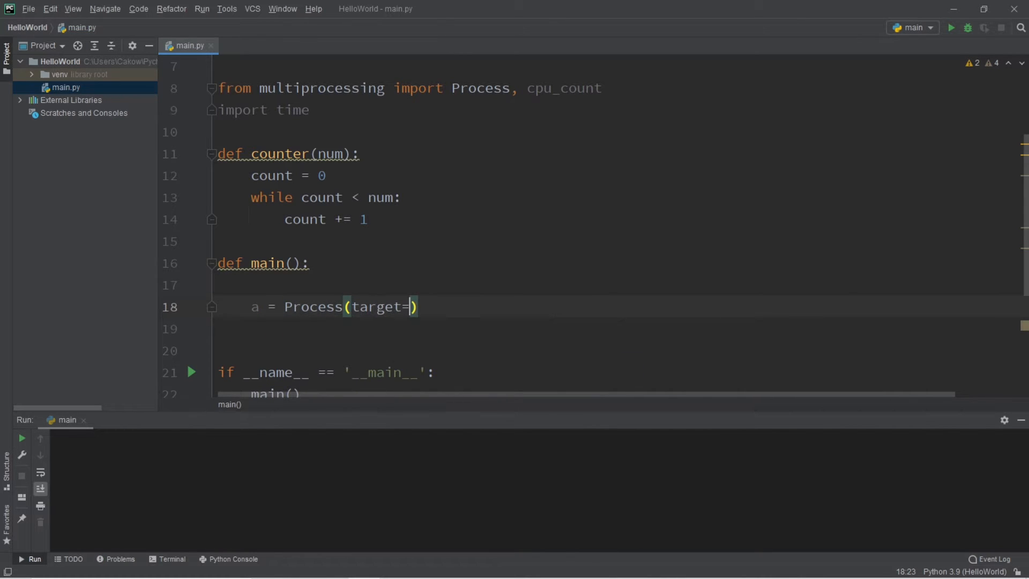
{"action": "type", "text": "counter,"}
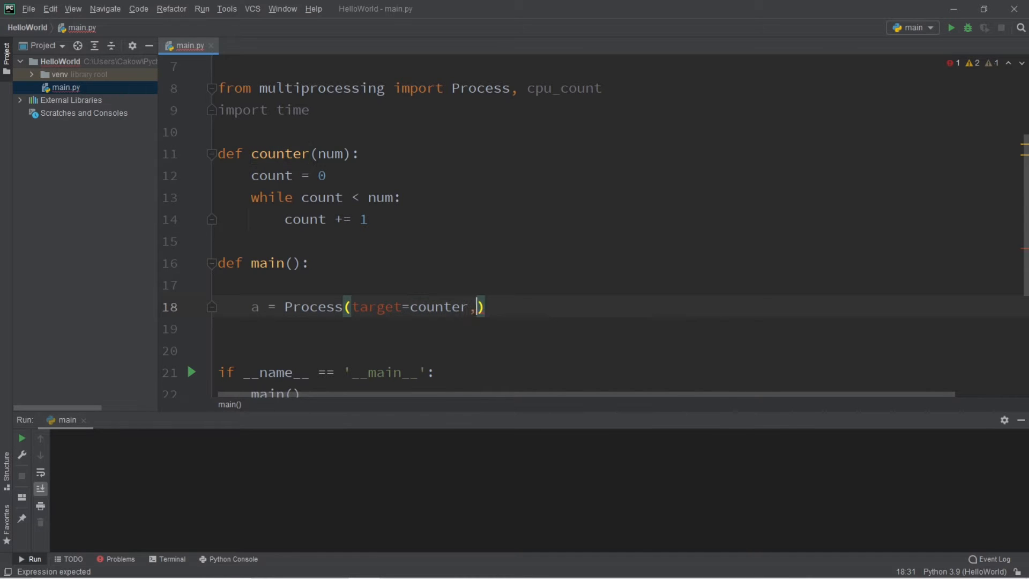
{"action": "type", "text": "args=("}
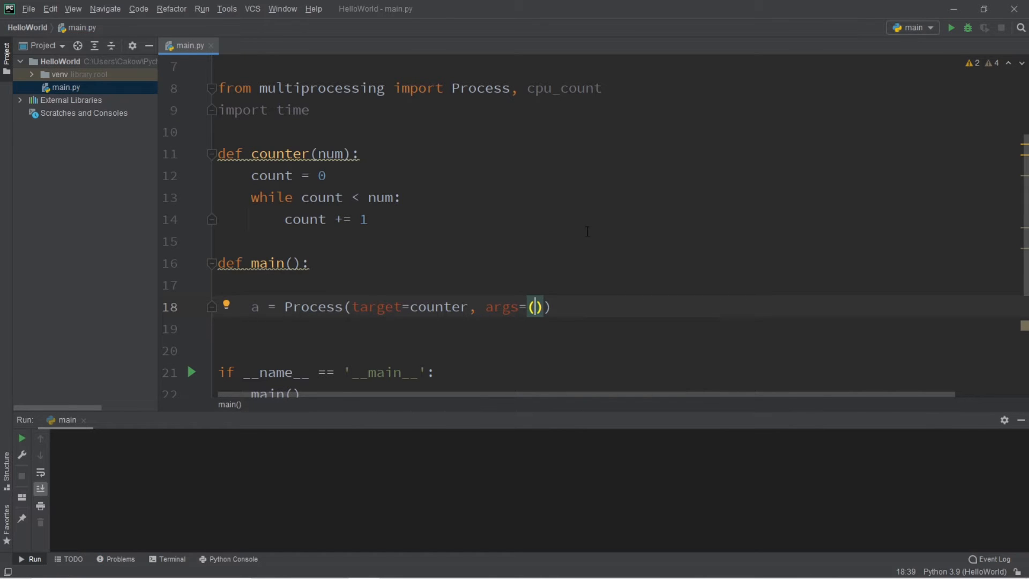
{"action": "type", "text": "num"}
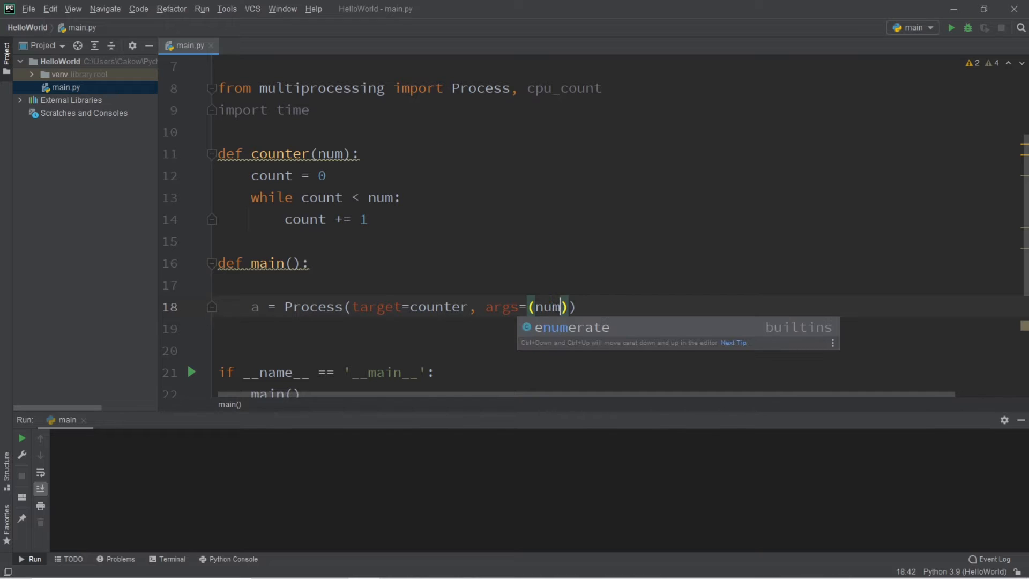
{"action": "type", "text": ","}
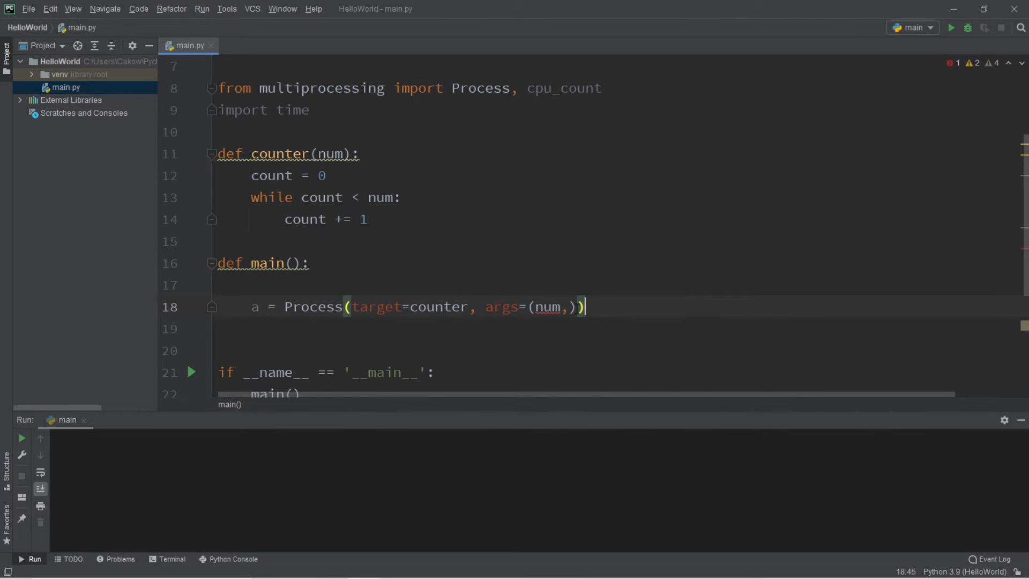
{"action": "double_click", "coordinate": [548, 307]}
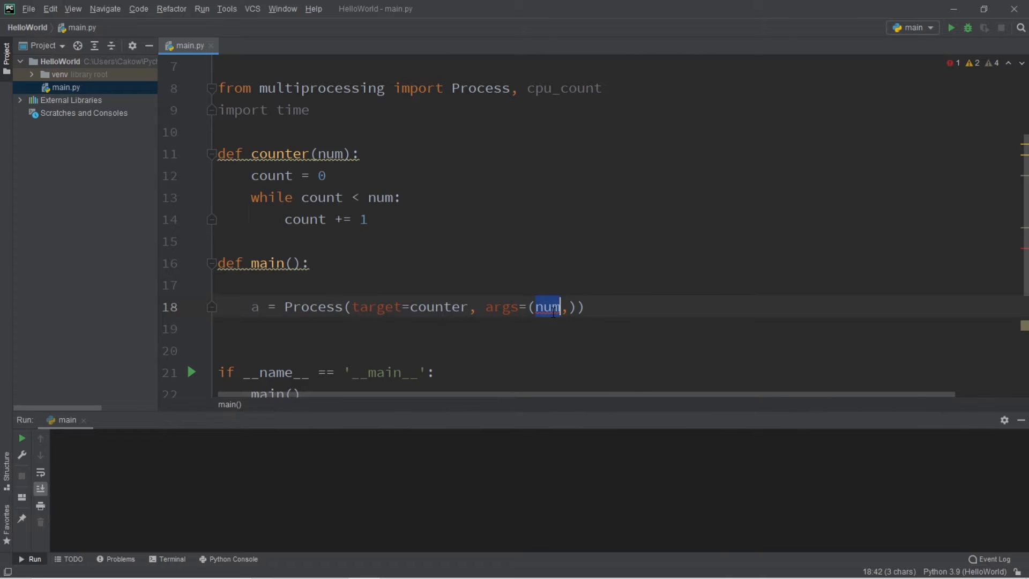
{"action": "type", "text": "1"}
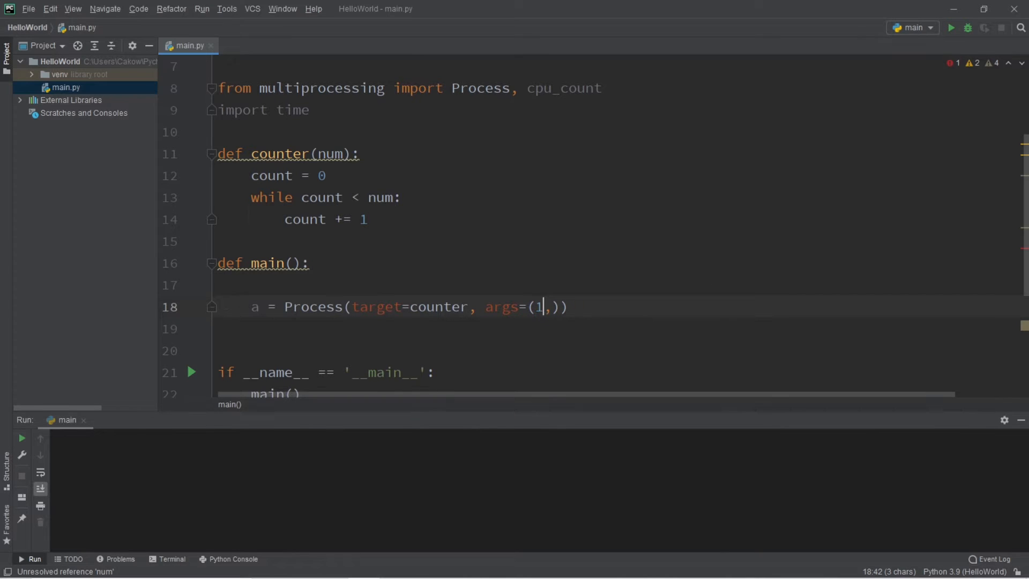
{"action": "type", "text": "000000"}
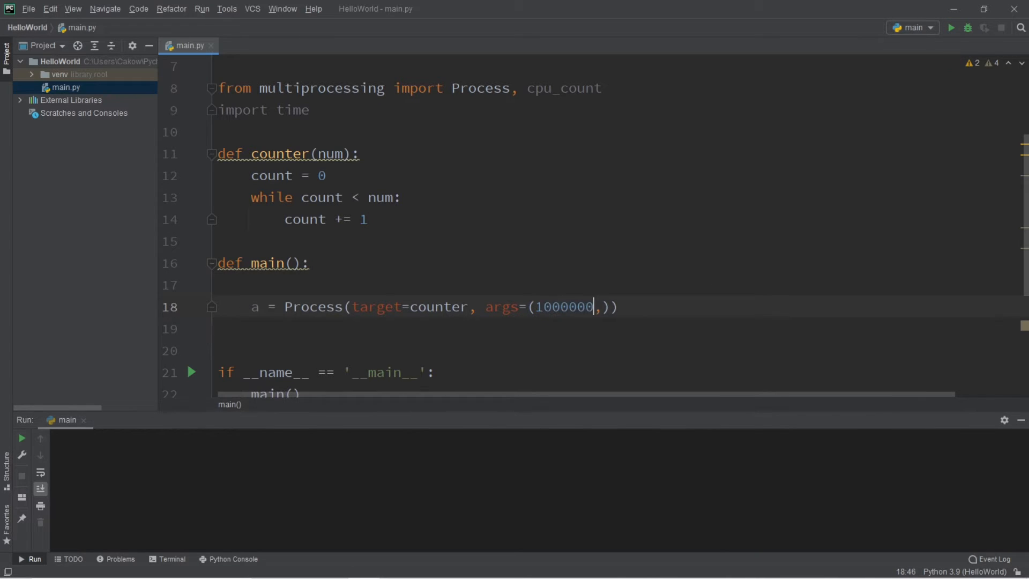
{"action": "type", "text": "0"}
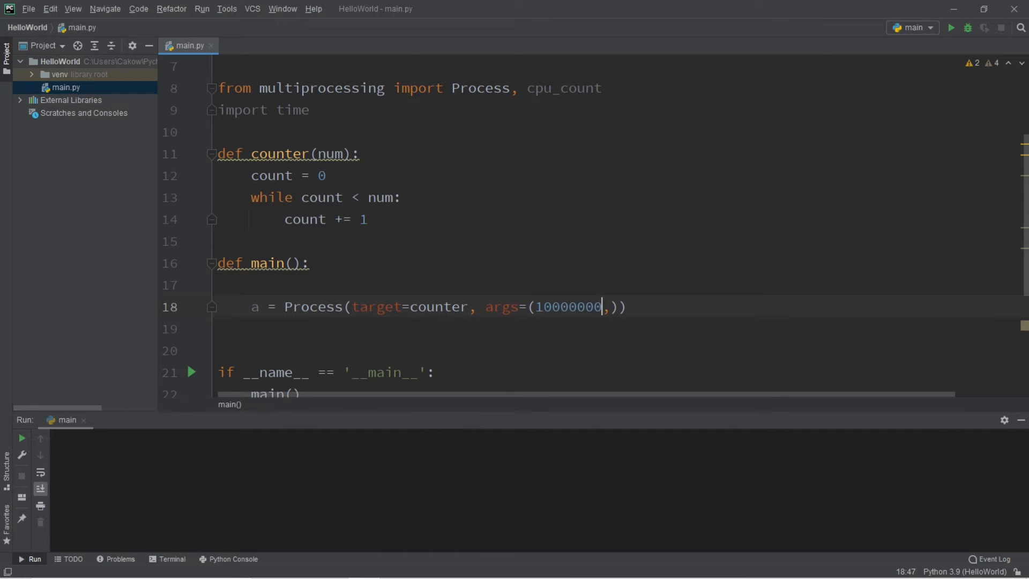
{"action": "type", "text": "00"}
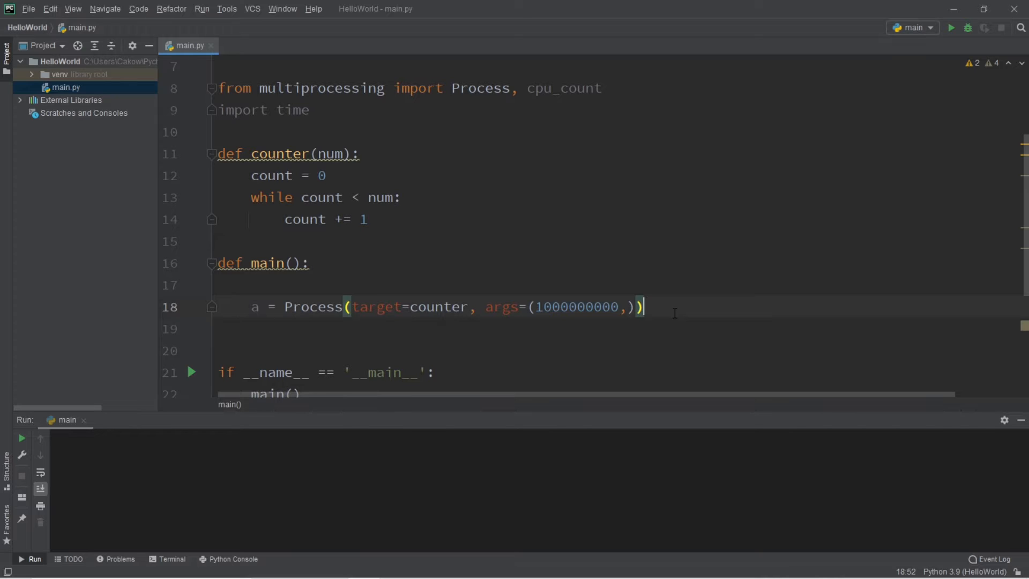
Add a.start() and a.join() below the Process line in main()
{"action": "type", "text": "a.start("}
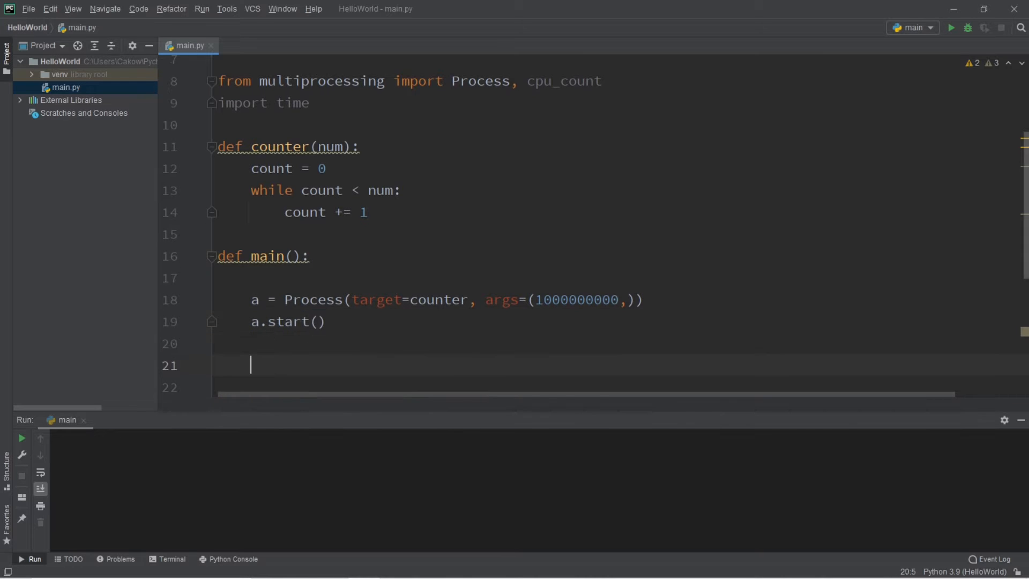
{"action": "type", "text": "a.join("}
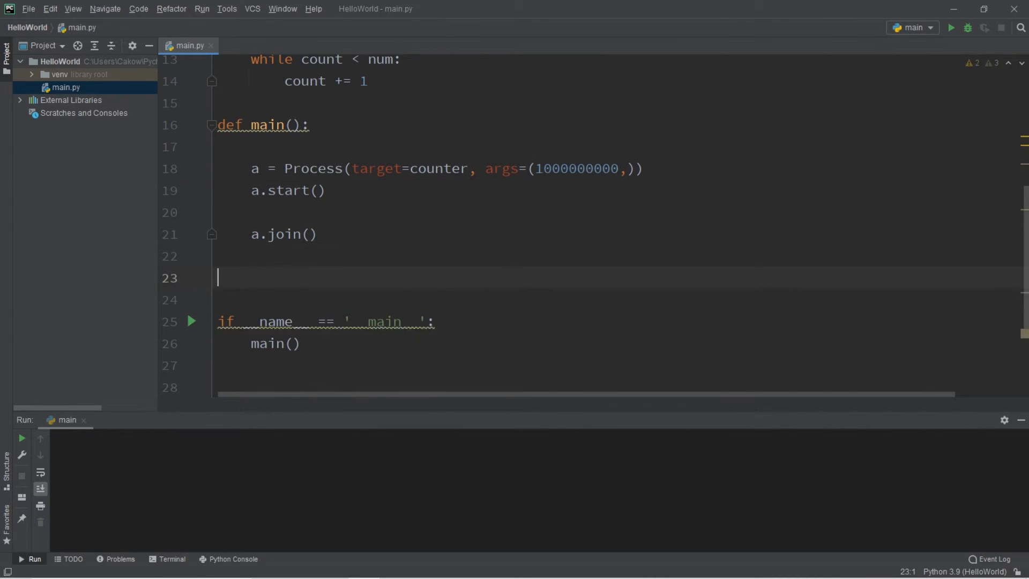
Add print("finished in:", time.perf_counter(), "seconds") after a.join()
{"action": "type", "text": "print(\""}
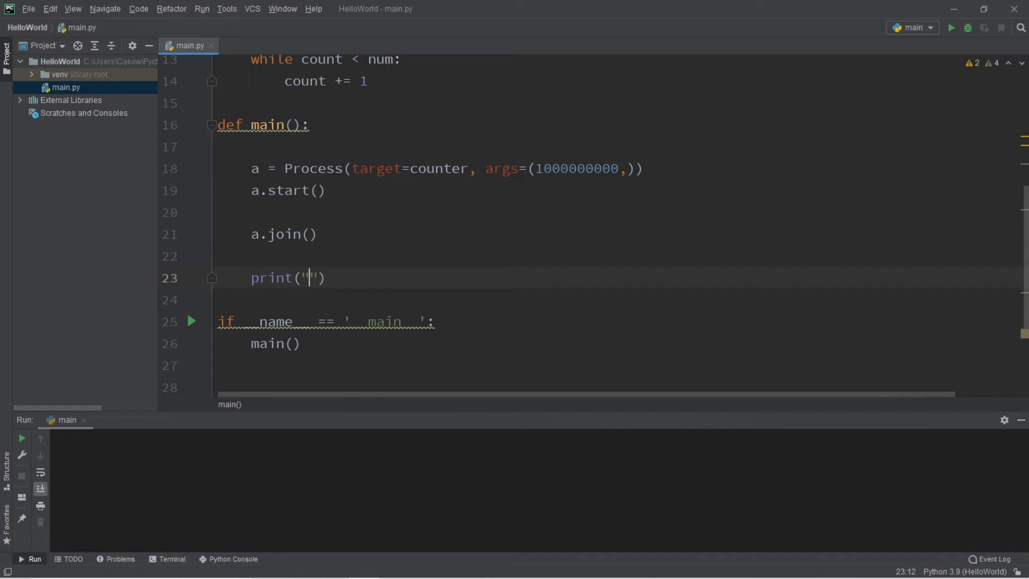
{"action": "type", "text": "finished in"}
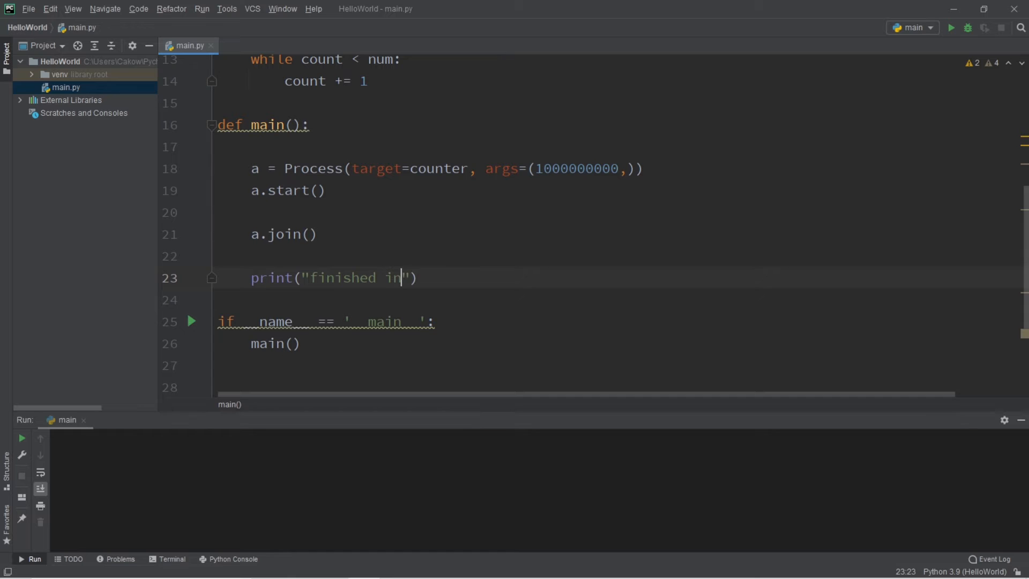
{"action": "type", "text": ":"}
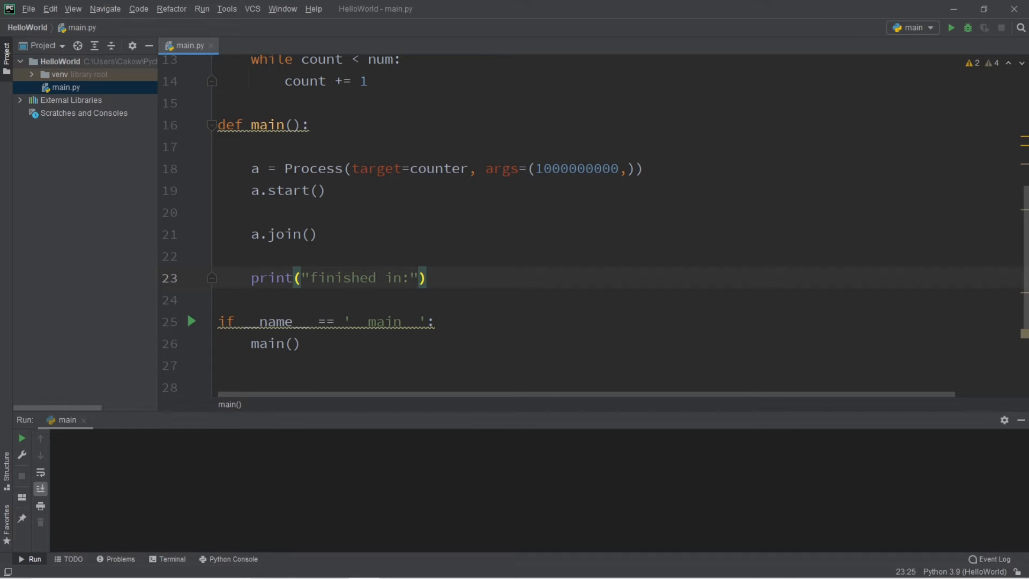
{"action": "type", "text": ",time"}
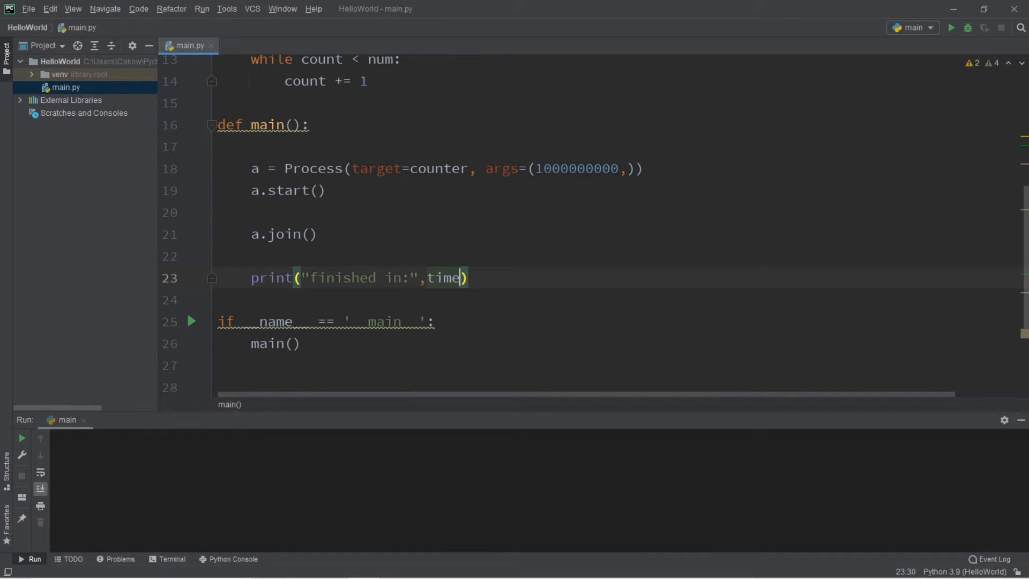
{"action": "type", "text": ".per"}
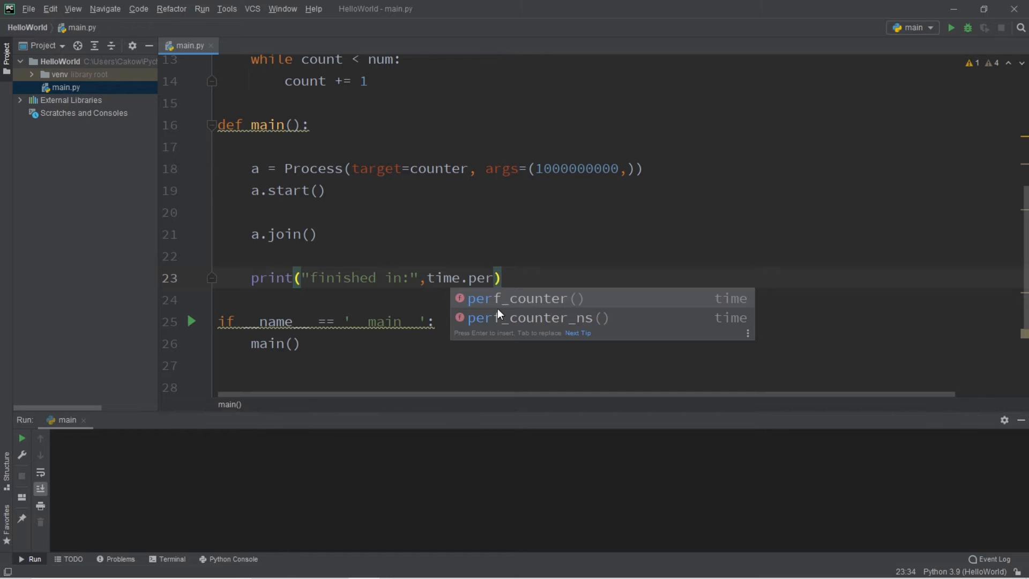
{"action": "key", "text": "enter"}
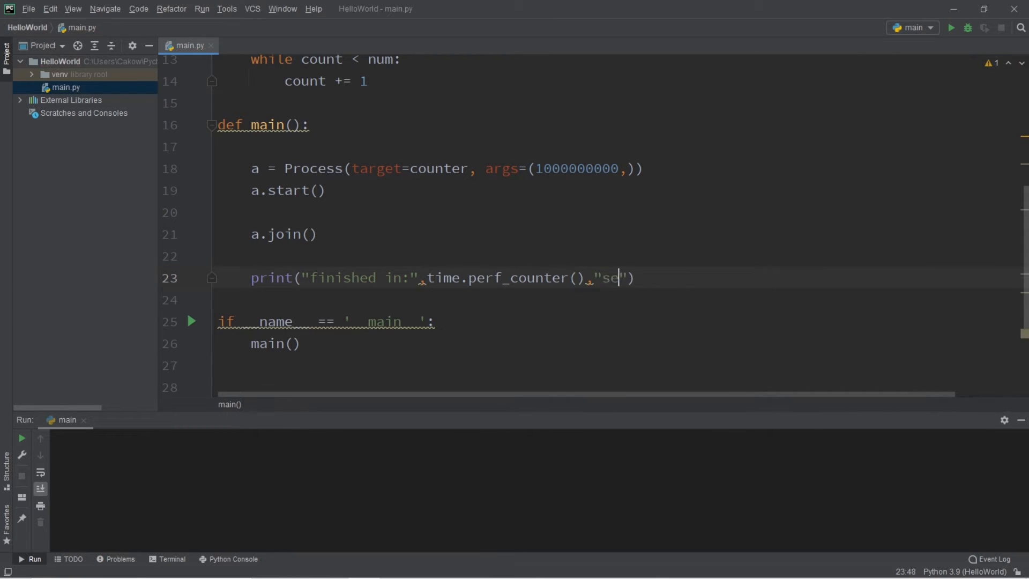
{"action": "type", "text": "conds"}
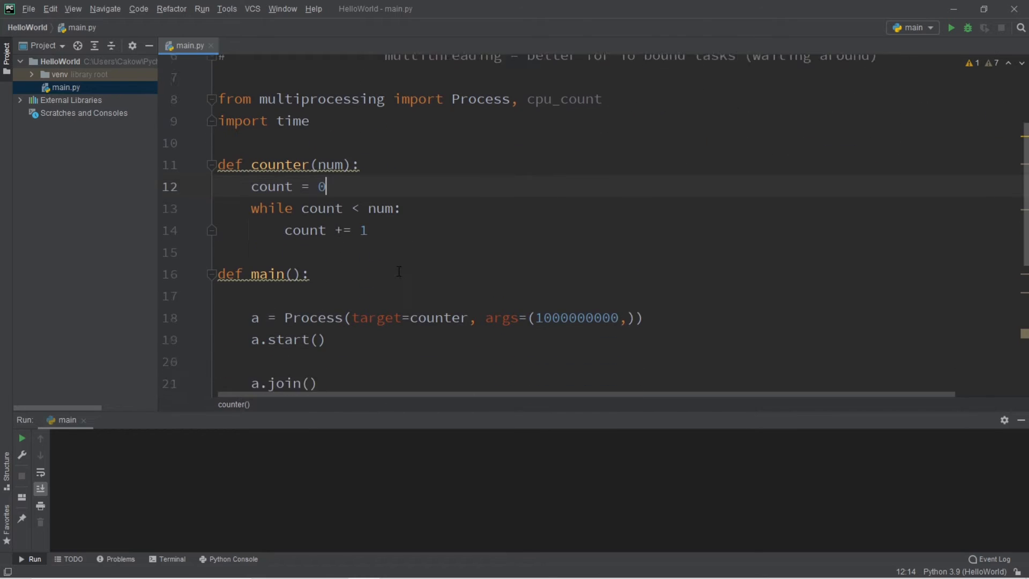
Run the script and read the single-process time of 56.7325128 seconds
{"action": "left_click", "coordinate": [951, 28]}
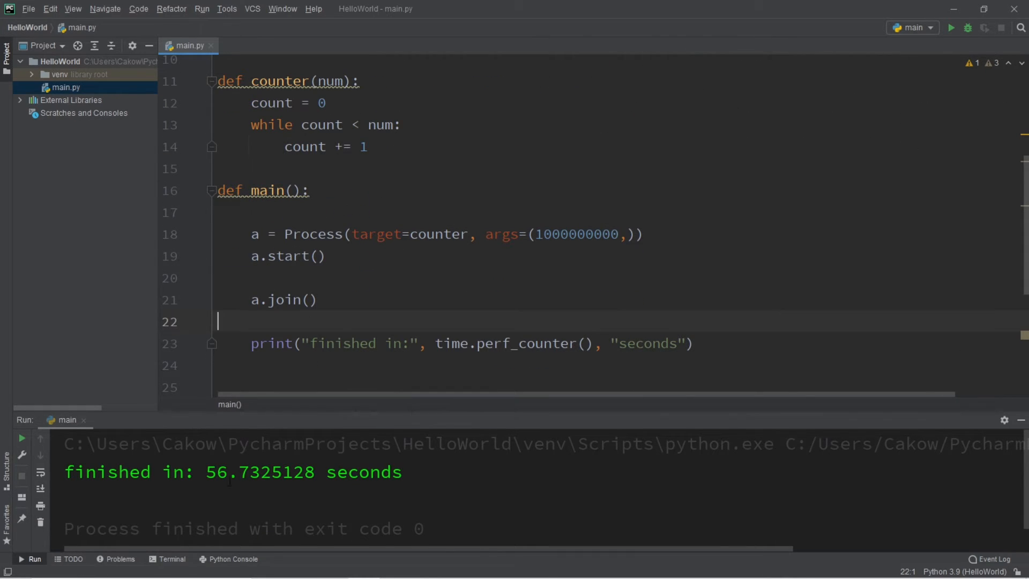
{"action": "left_click", "coordinate": [314, 471]}
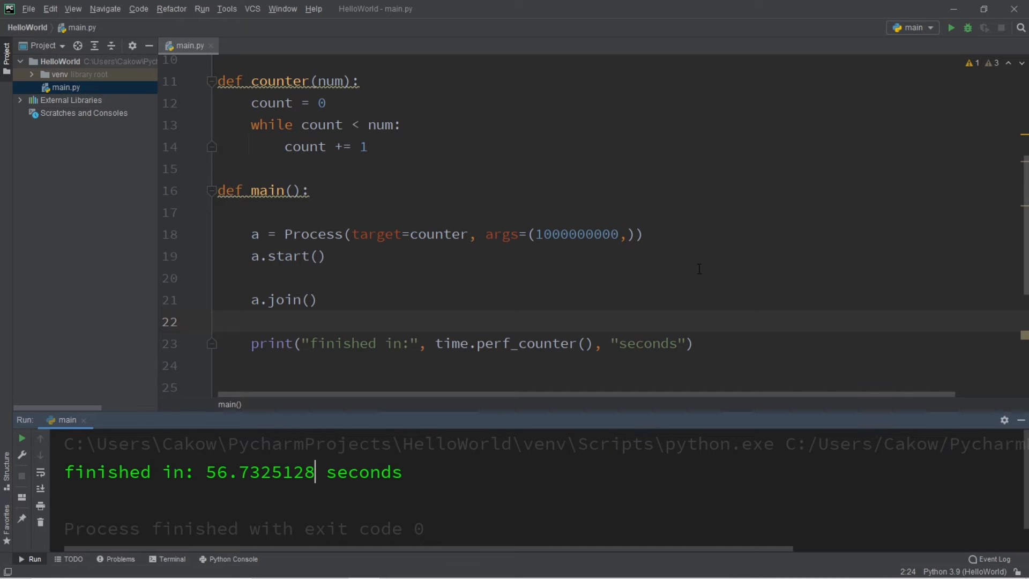
{"action": "mouse_move", "coordinate": [422, 280]}
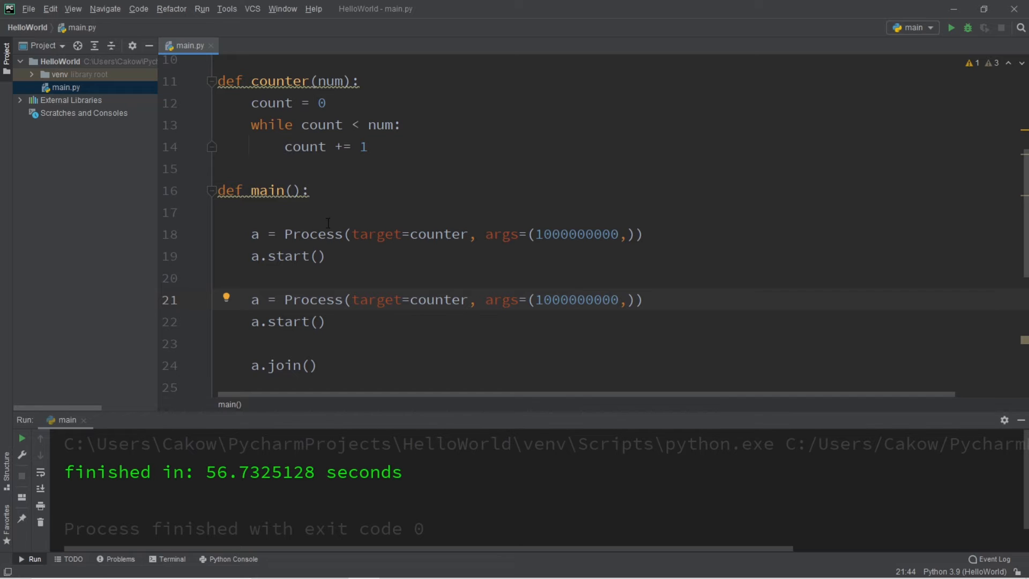
Rename the duplicated Process to b, add a.start()/b.start() and b.join()
{"action": "left_click", "coordinate": [258, 299]}
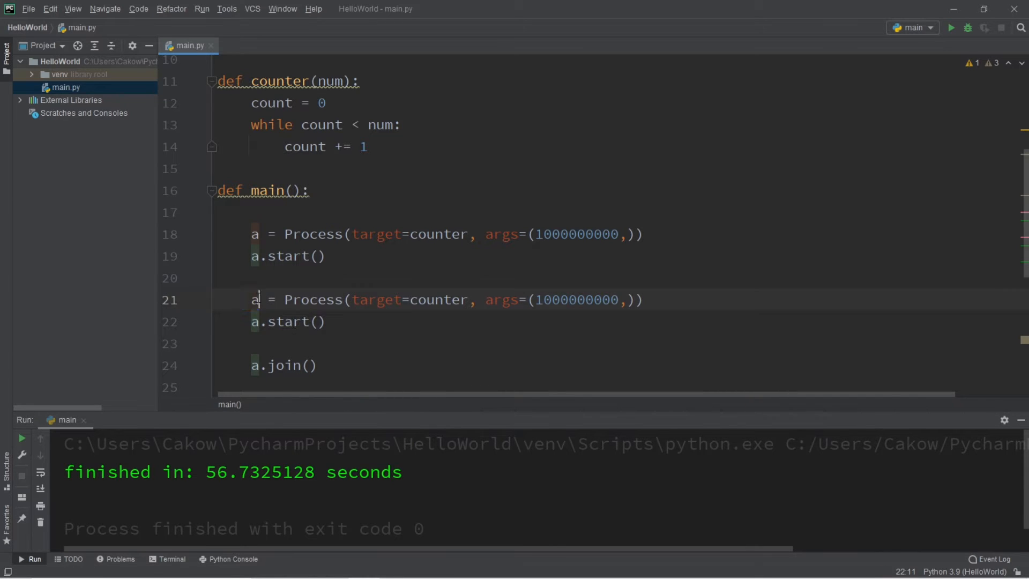
{"action": "type", "text": "b"}
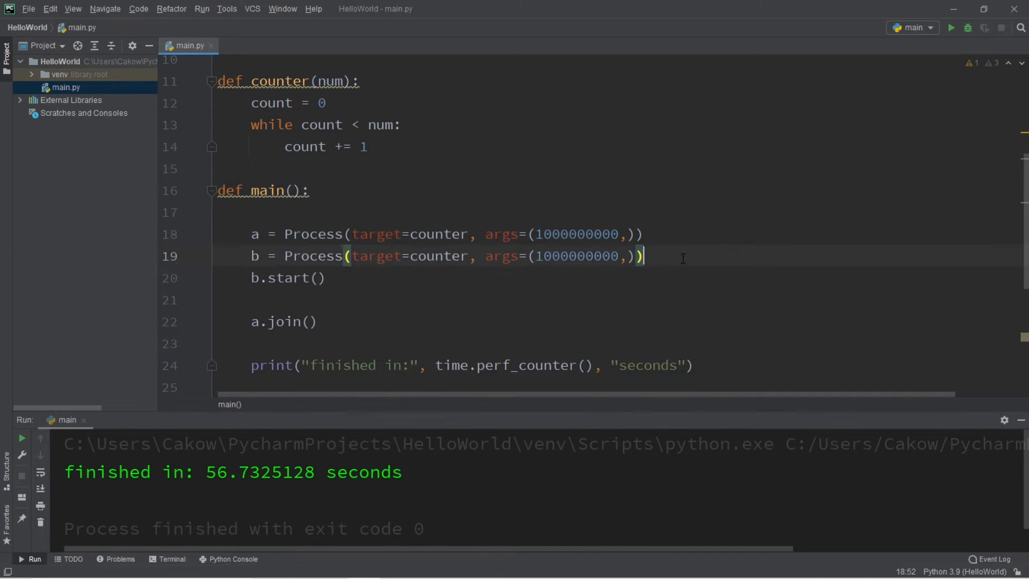
{"action": "type", "text": "a.start()"}
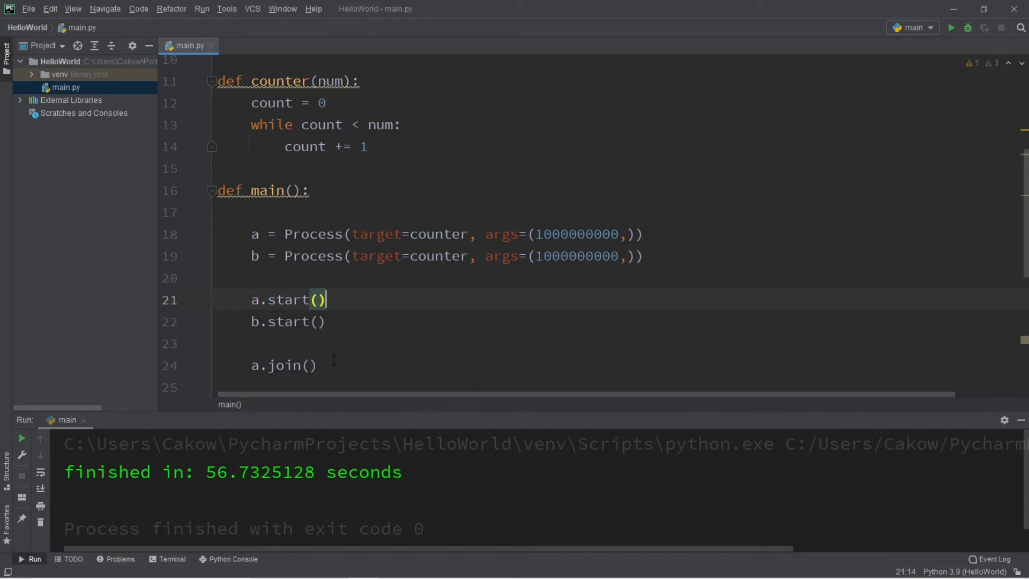
{"action": "type", "text": "b."}
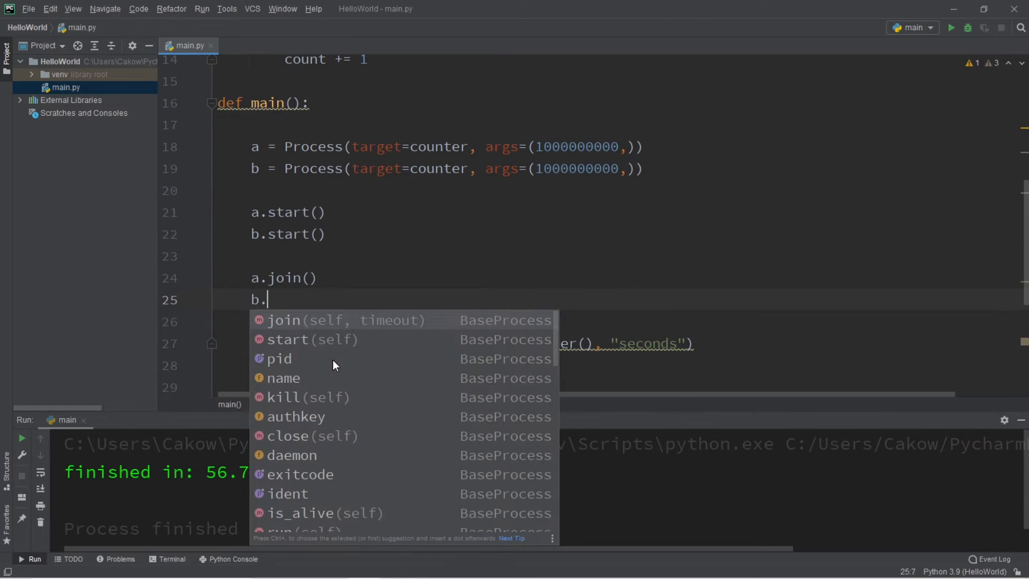
{"action": "left_click", "coordinate": [283, 321]}
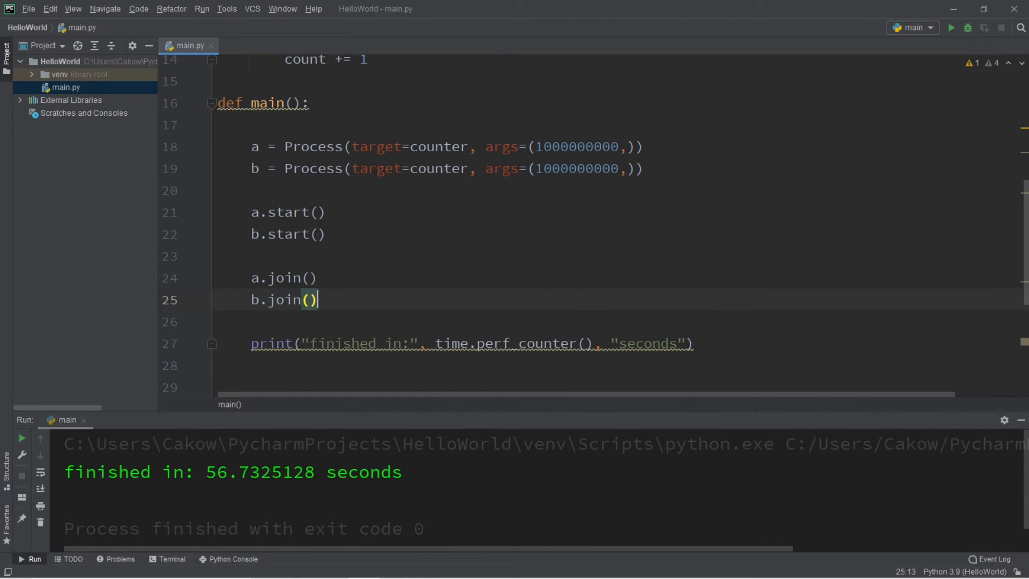
{"action": "left_click", "coordinate": [640, 169]}
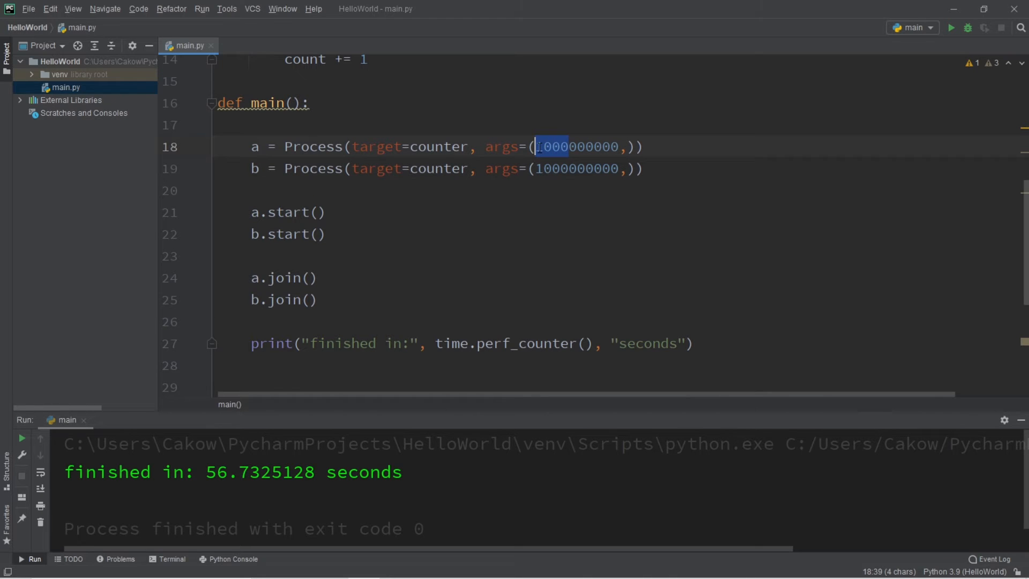
Set both args to 500000000 and rerun, reading 40.3858538 seconds
{"action": "type", "text": "500000000"}
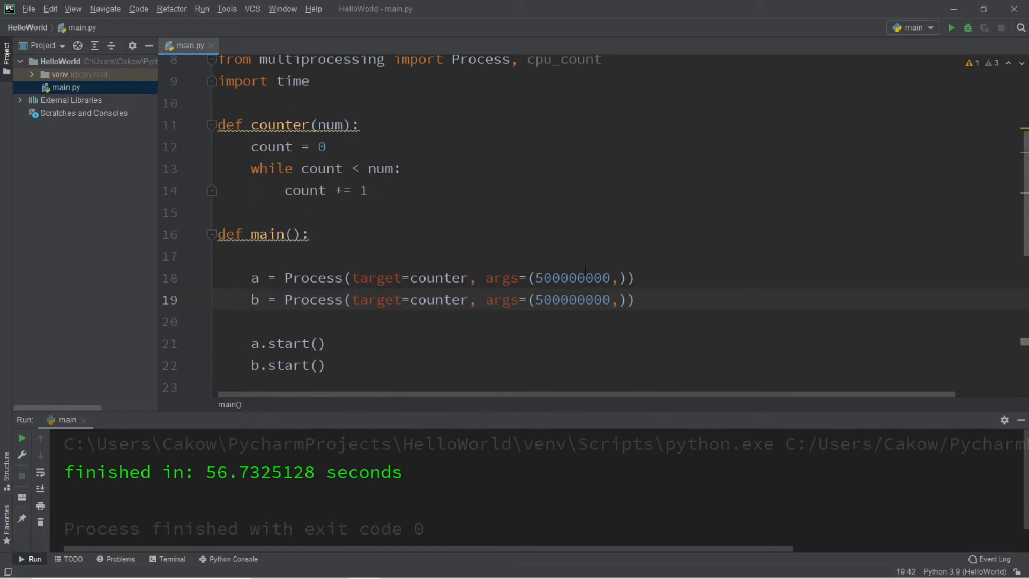
{"action": "mouse_move", "coordinate": [950, 28]}
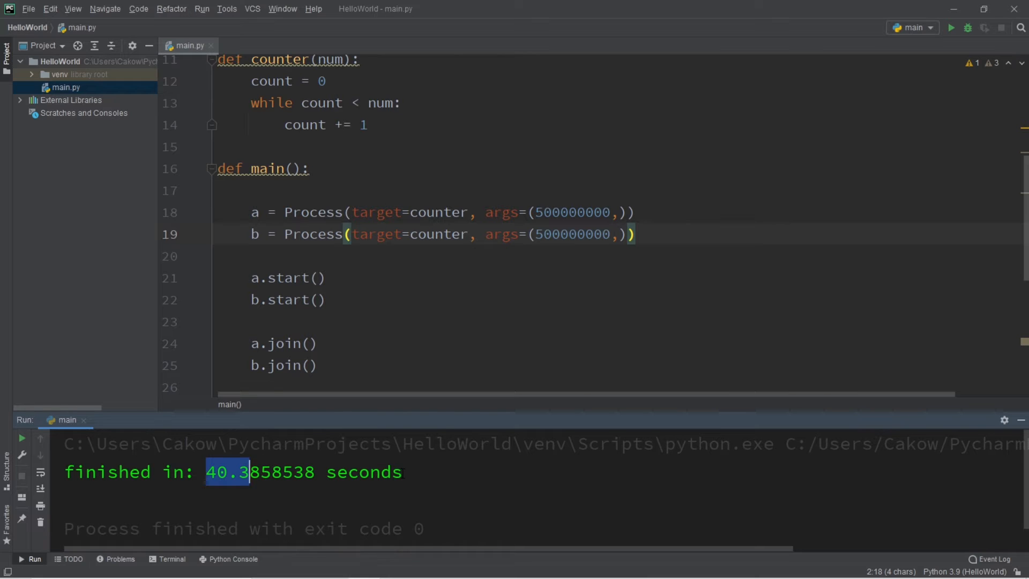
{"action": "left_click", "coordinate": [403, 472]}
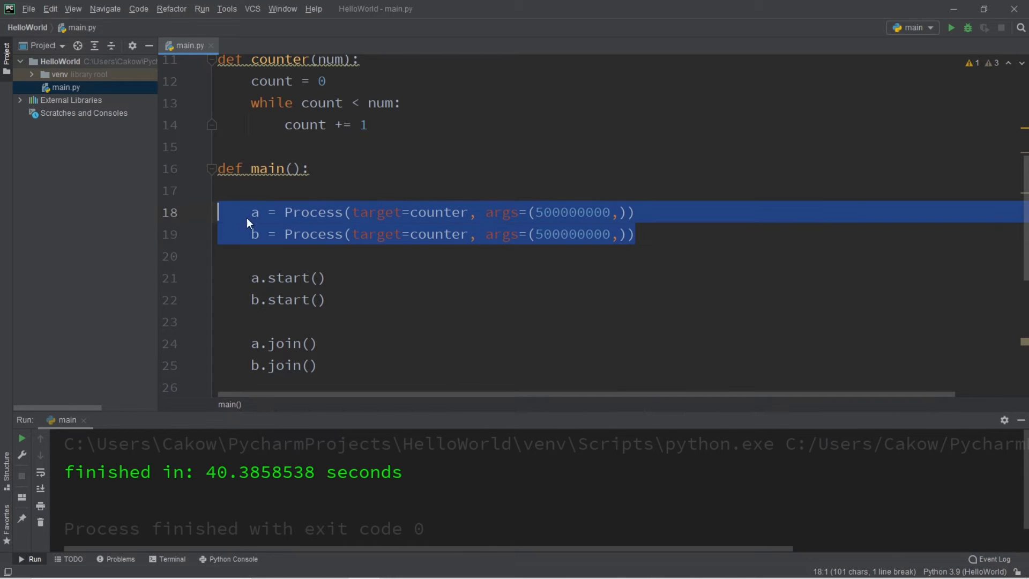
Duplicate the process and join lines to add processes c and d at 500000000
{"action": "key", "text": "ctrl+d"}
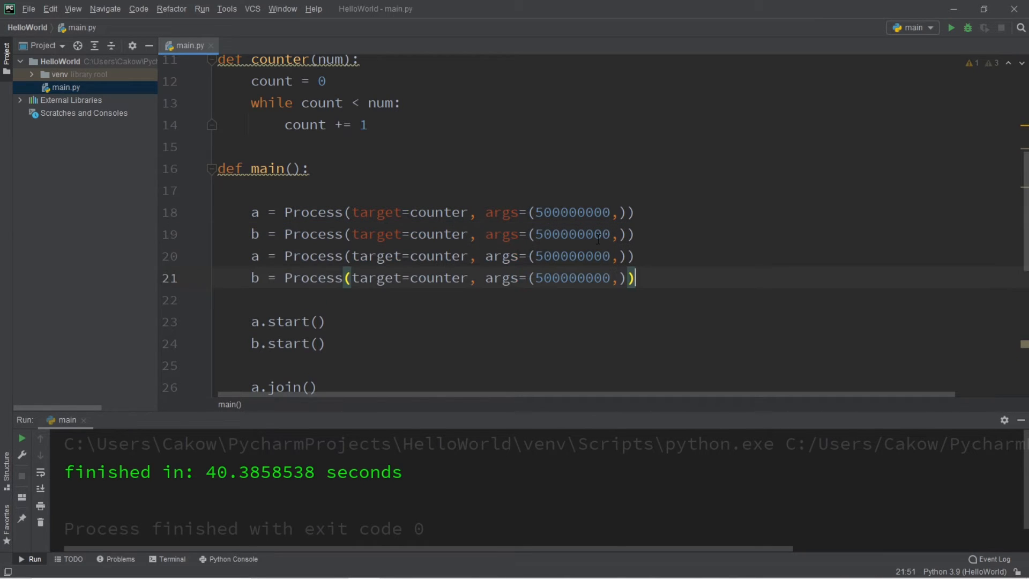
{"action": "type", "text": "c"}
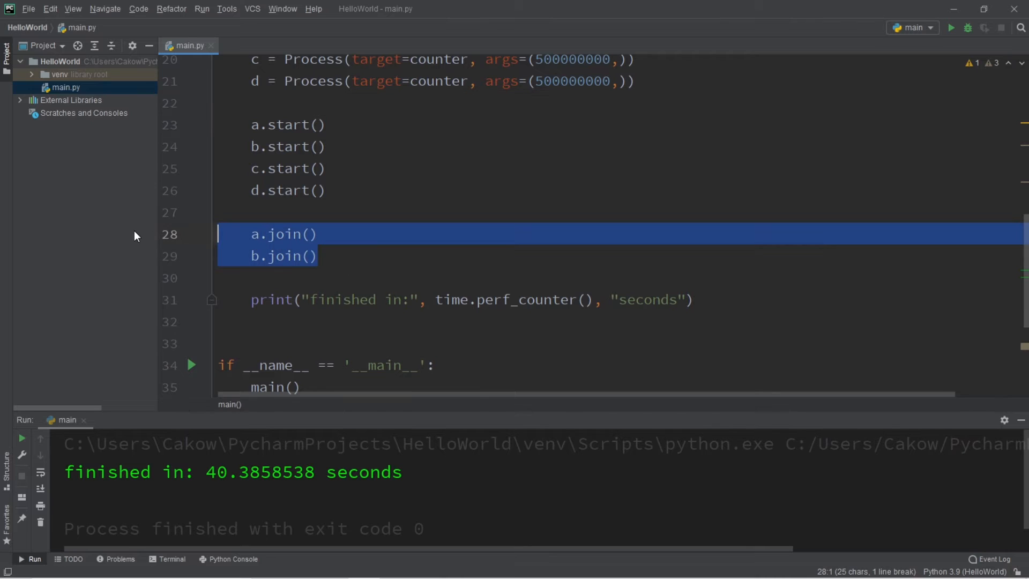
{"action": "key", "text": "ctrl+v"}
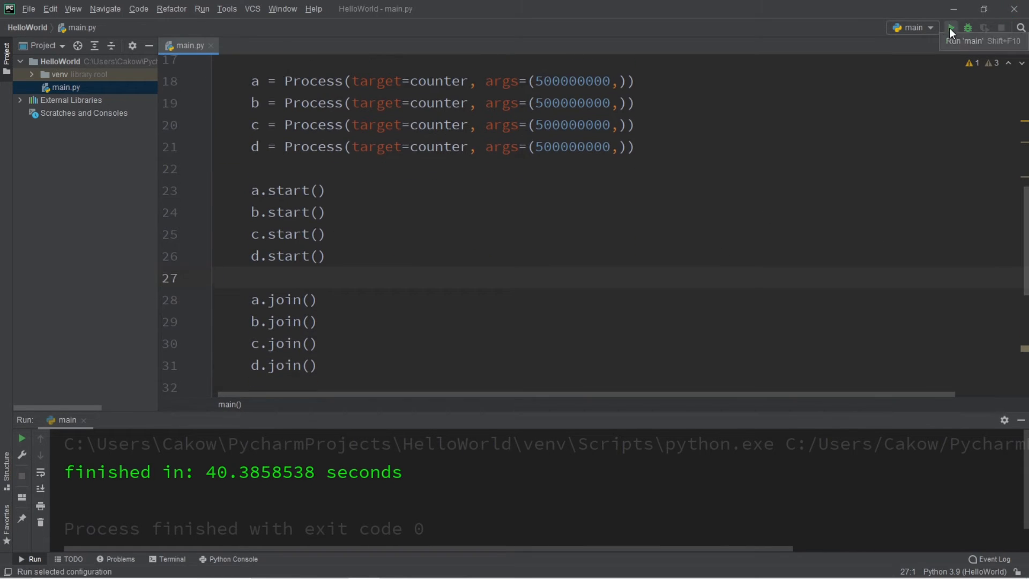
Change the four process counts to 250000000 and rerun the script
{"action": "double_click", "coordinate": [545, 80]}
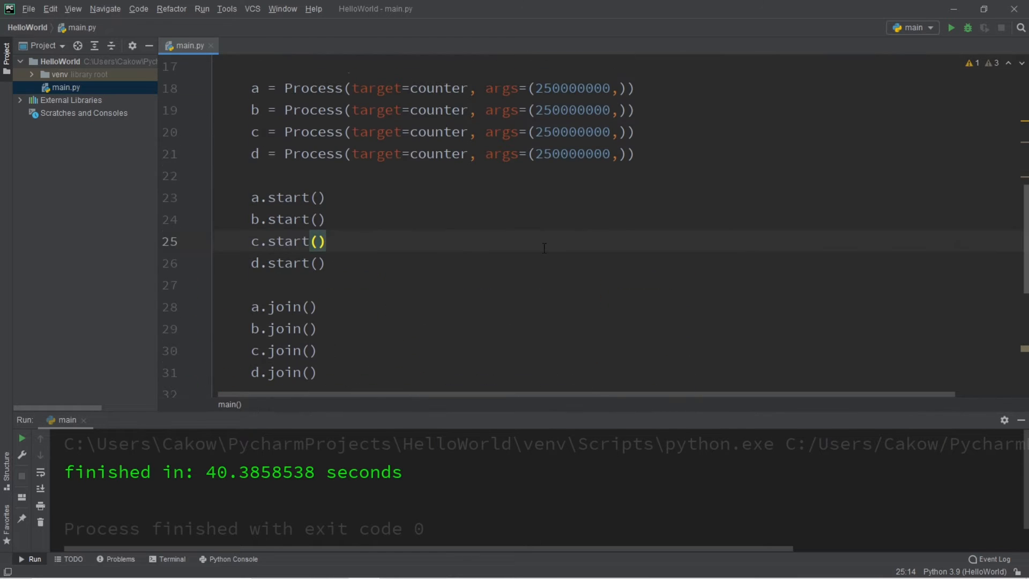
{"action": "left_click", "coordinate": [950, 28]}
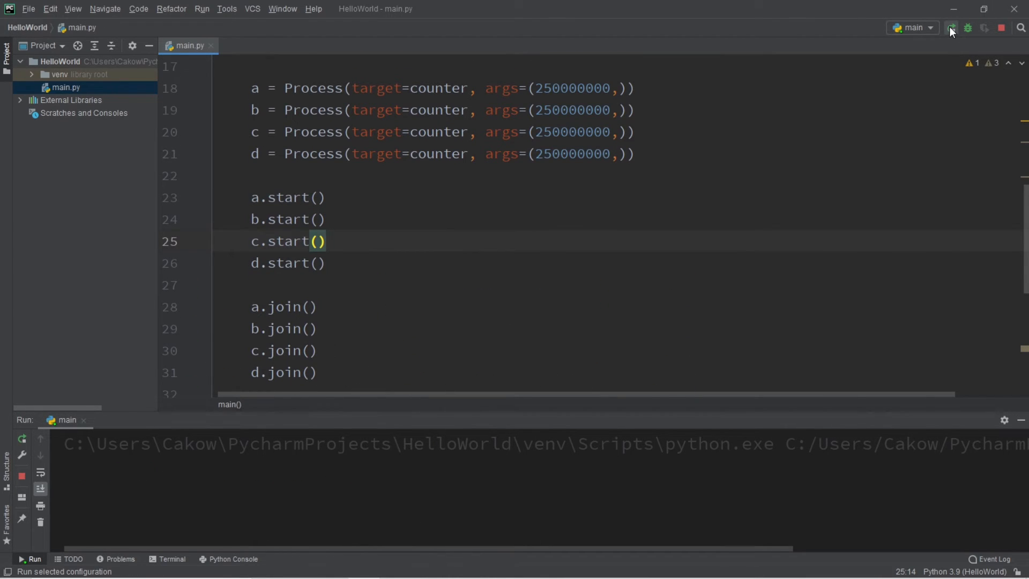
{"action": "left_click", "coordinate": [950, 28]}
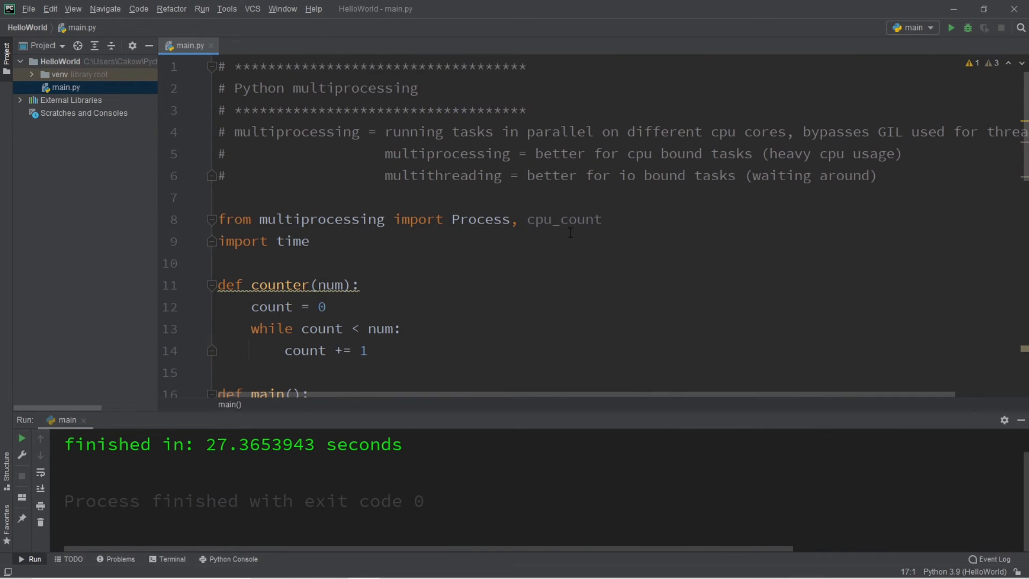
Add print(cpu_count()) at the top of main and run it, printing 4
{"action": "double_click", "coordinate": [563, 219]}
{"action": "type", "text": "print("}
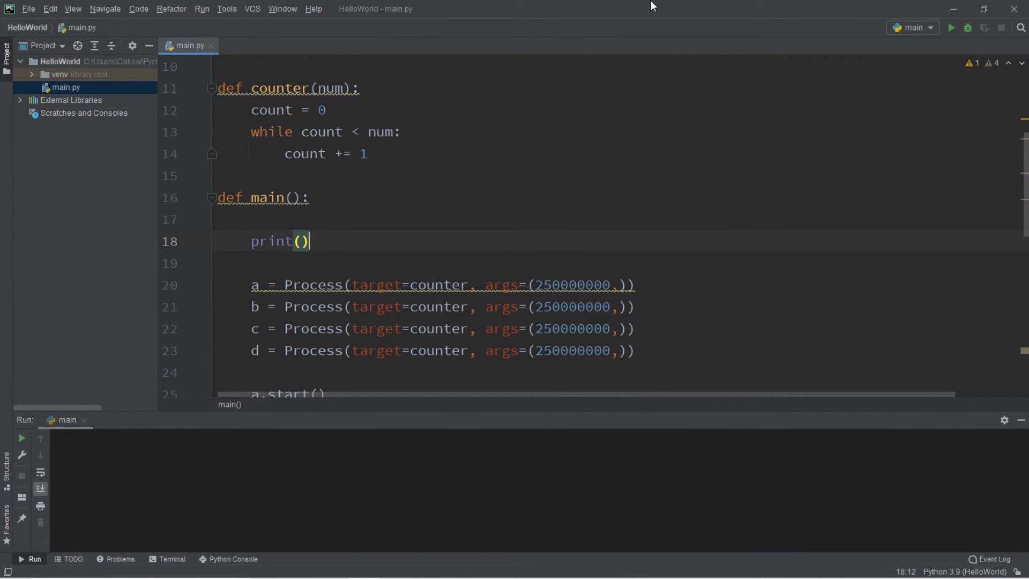
{"action": "type", "text": "cpu_c"}
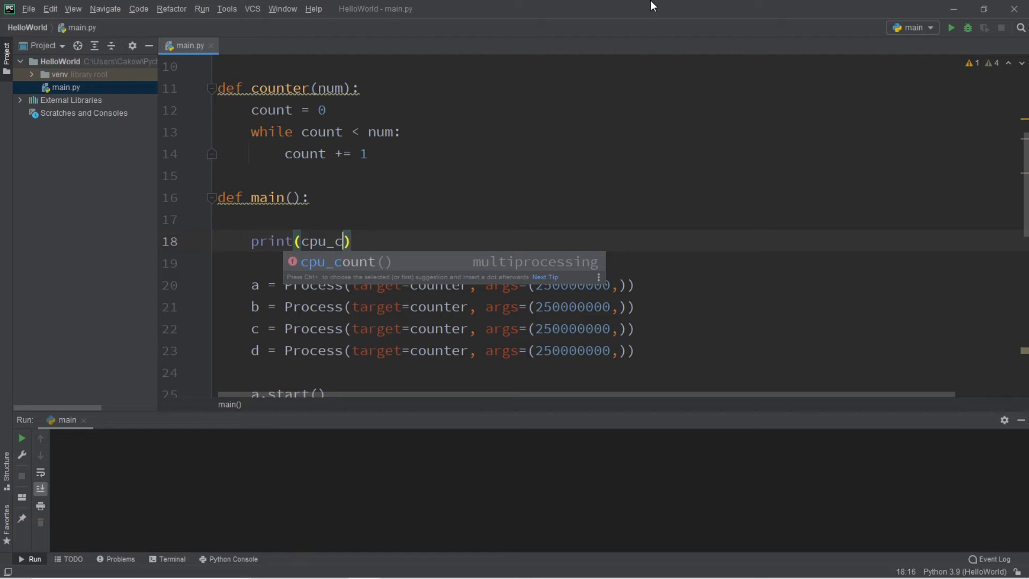
{"action": "key", "text": "Tab"}
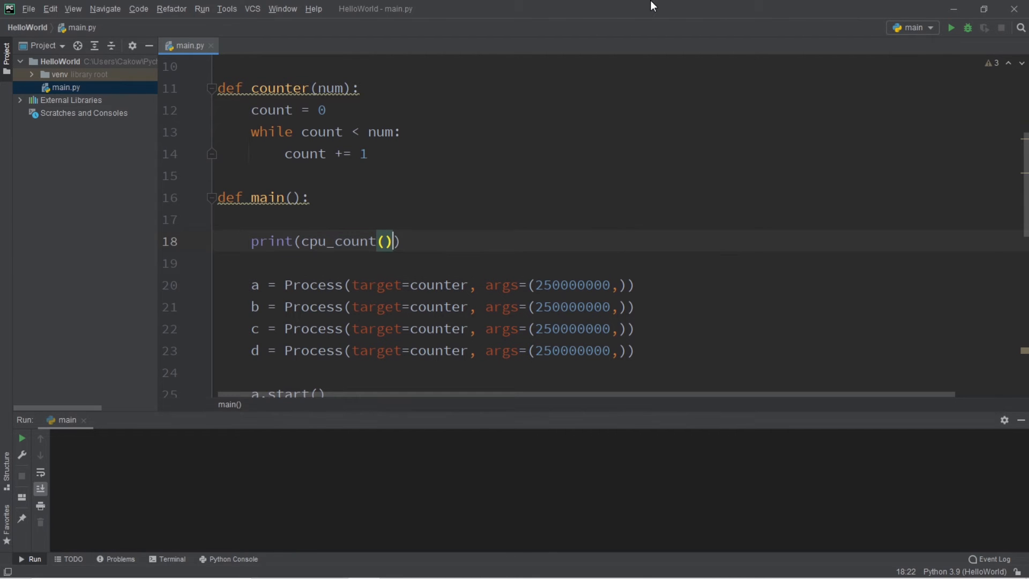
{"action": "scroll", "scroll_direction": "down", "scroll_amount": 3}
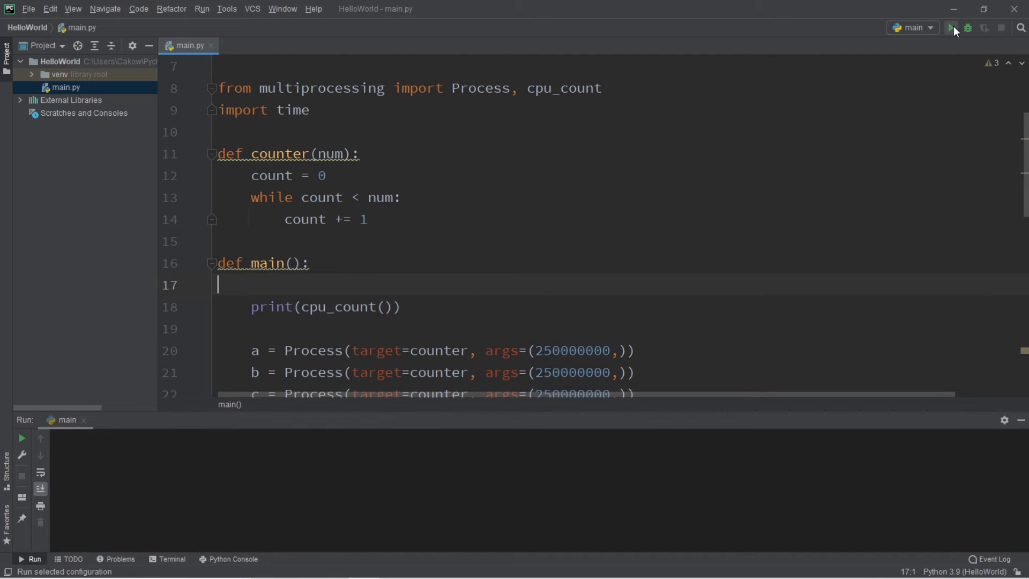
{"action": "left_click", "coordinate": [951, 28]}
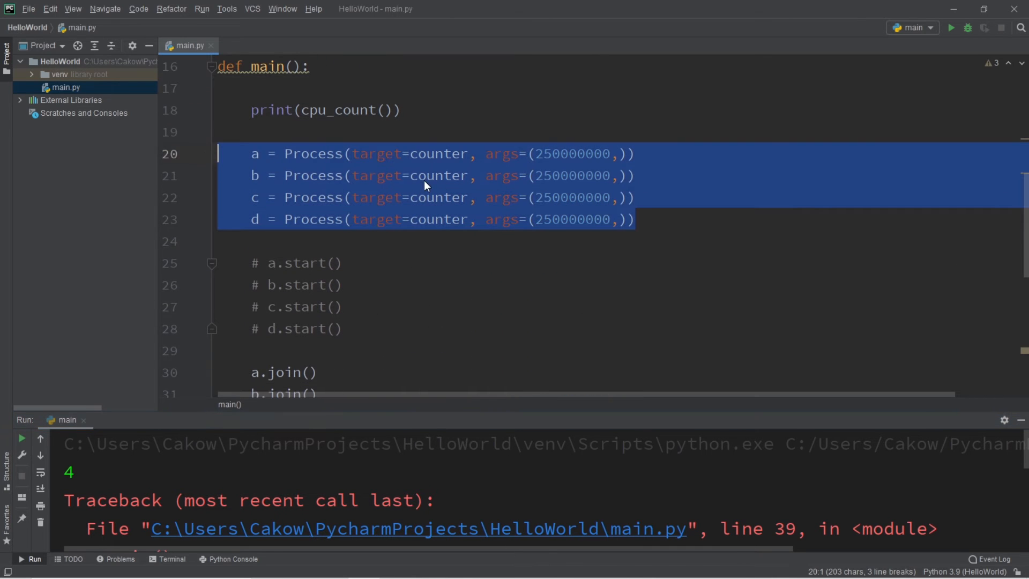
Paste processes e through h counting to 125000000 and extend the start() calls
{"action": "left_click", "coordinate": [426, 175]}
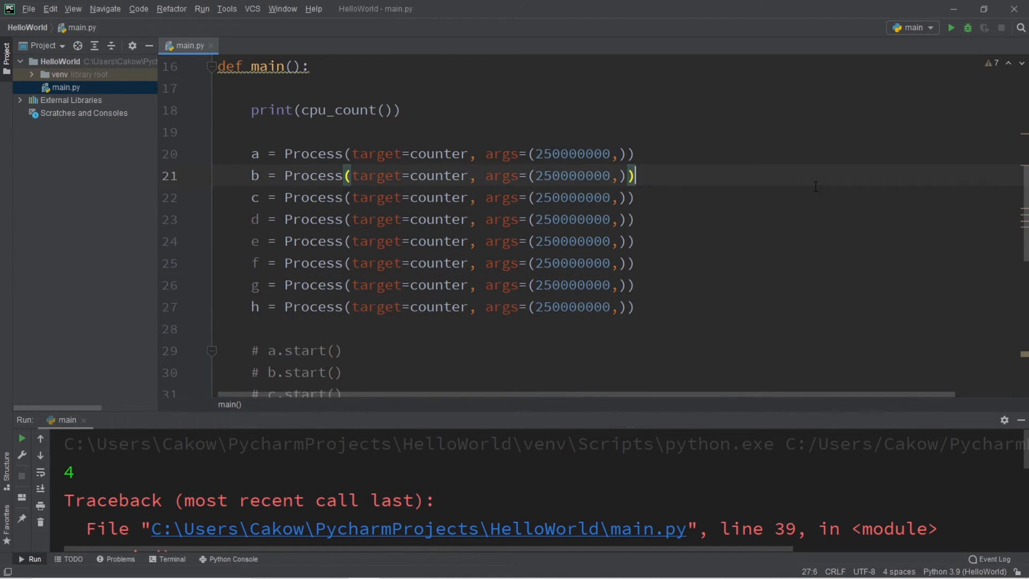
{"action": "scroll", "scroll_direction": "down", "scroll_amount": 3}
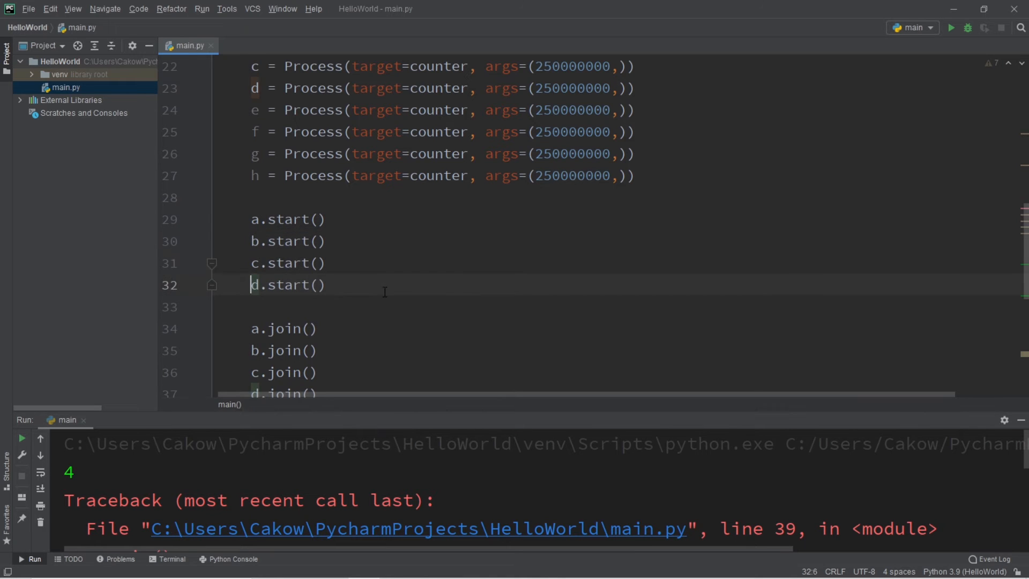
{"action": "left_click", "coordinate": [326, 284]}
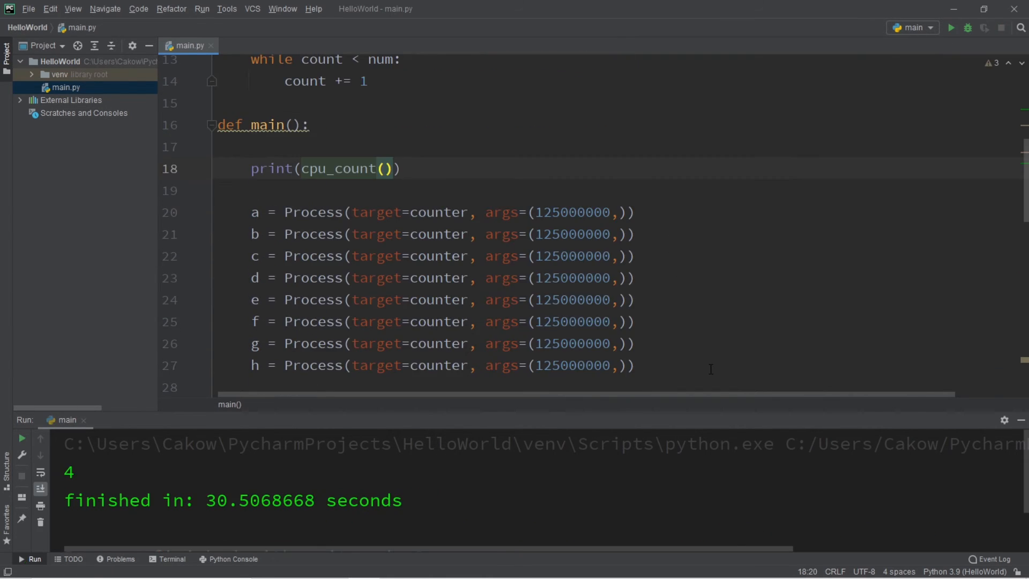
{"action": "left_click_drag", "start_coordinate": [251, 212], "coordinate": [633, 365]}
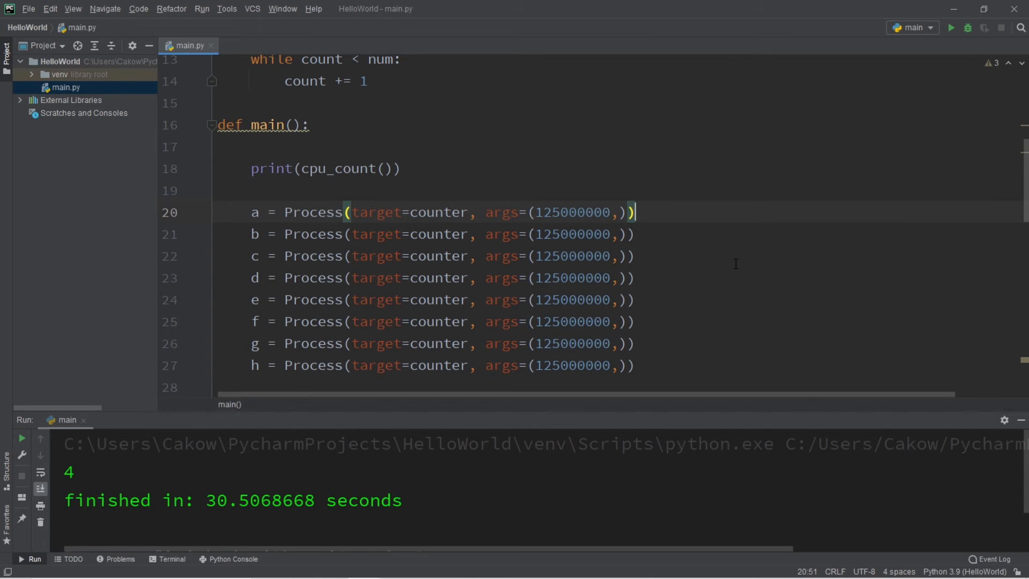
{"action": "mouse_move", "coordinate": [632, 306]}
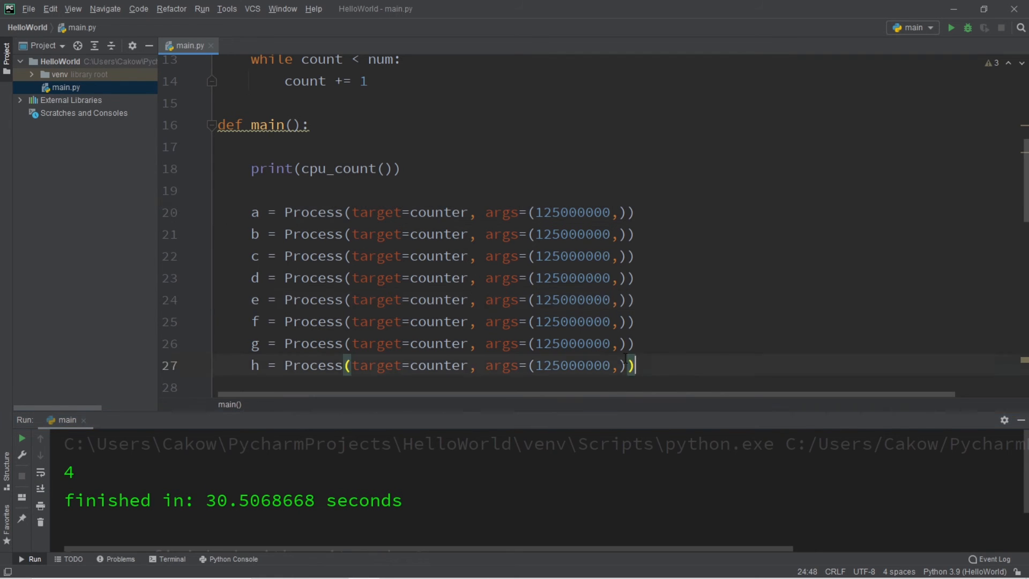
{"action": "double_click", "coordinate": [344, 168]}
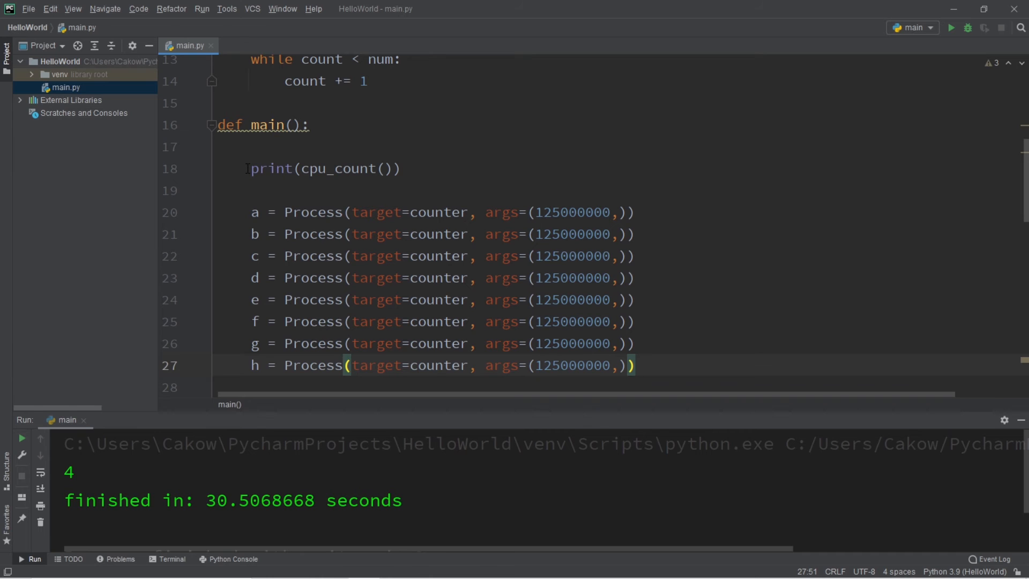
{"action": "left_click_drag", "start_coordinate": [249, 212], "coordinate": [627, 256]}
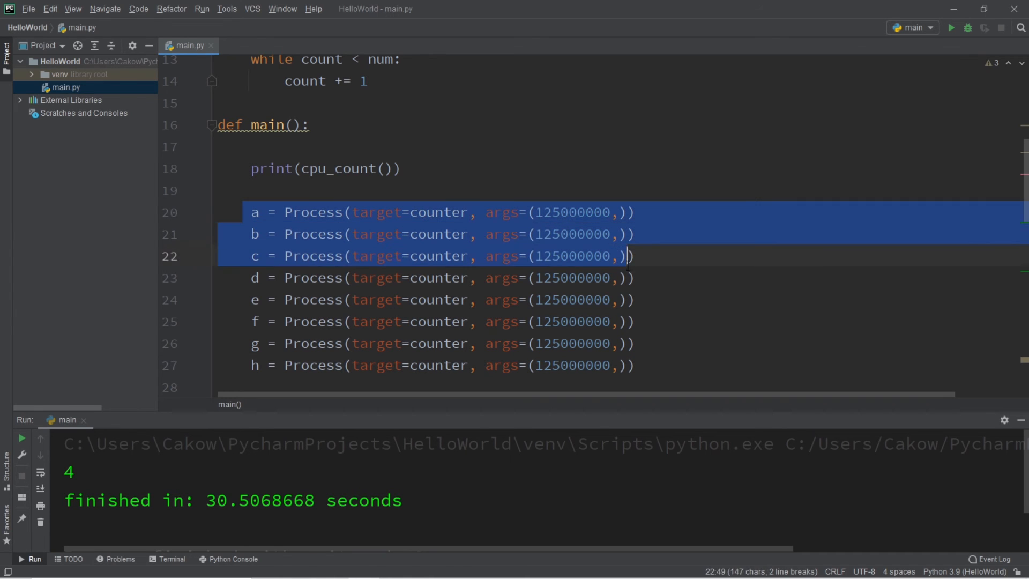
{"action": "left_click", "coordinate": [636, 365]}
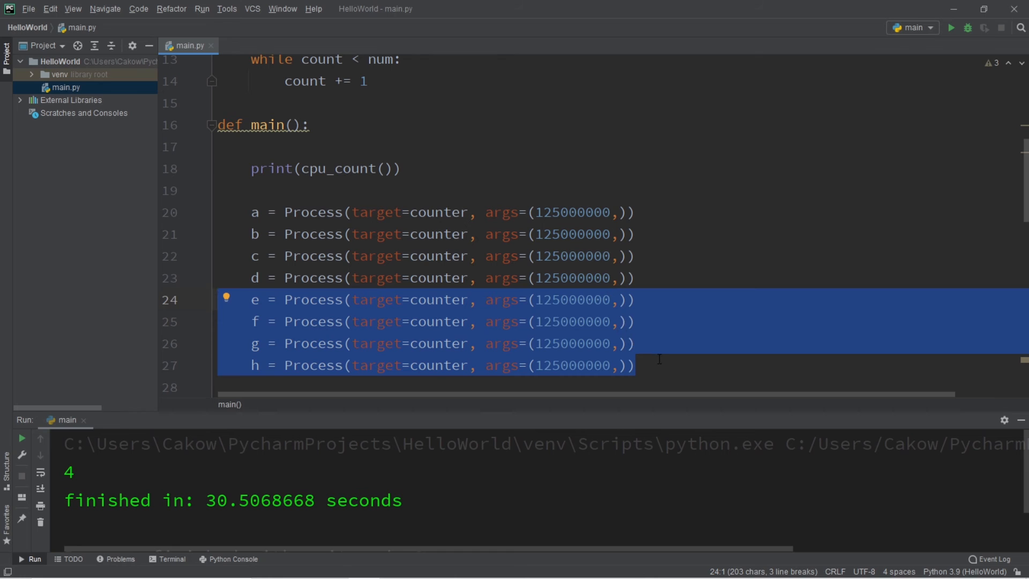
{"action": "mouse_move", "coordinate": [721, 361]}
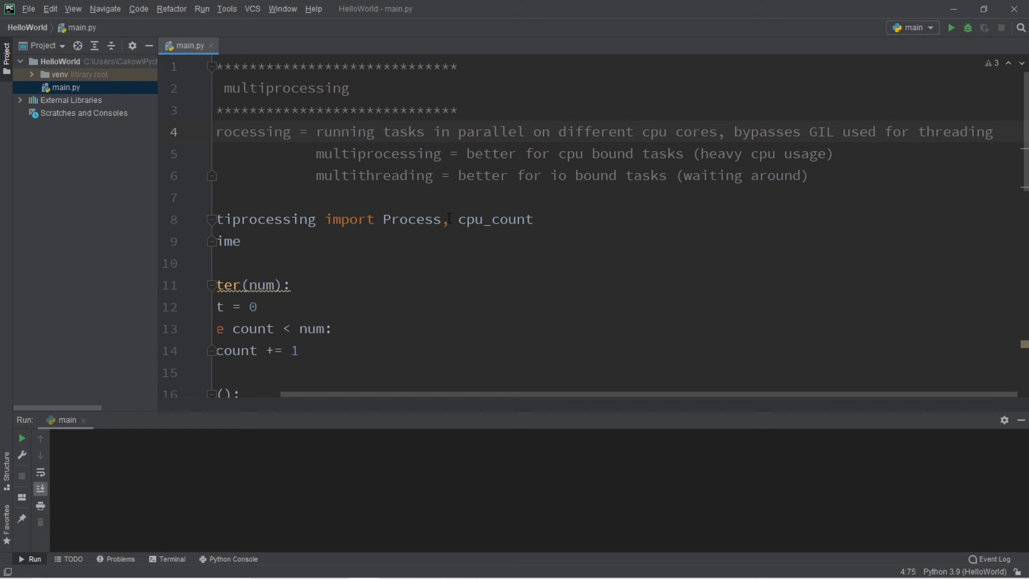
Review the multiprocessing header comments, then return to the two-process main()
{"action": "double_click", "coordinate": [372, 174]}
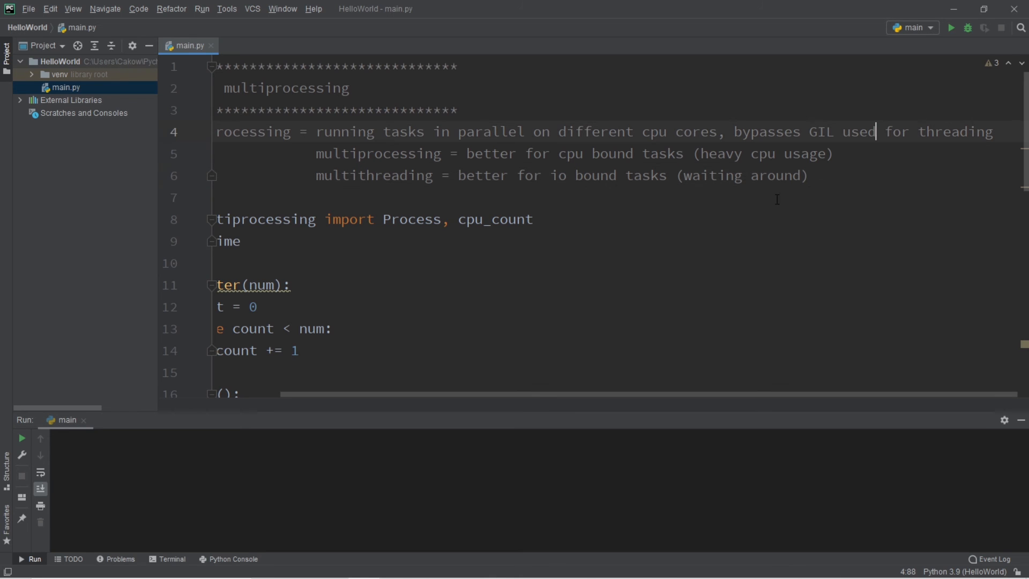
{"action": "double_click", "coordinate": [817, 131]}
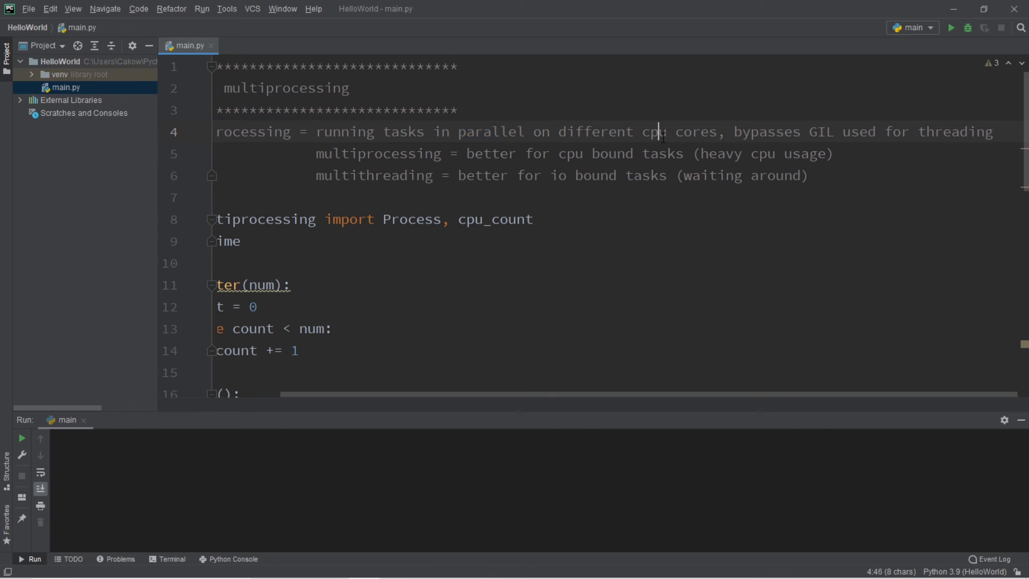
{"action": "double_click", "coordinate": [378, 154]}
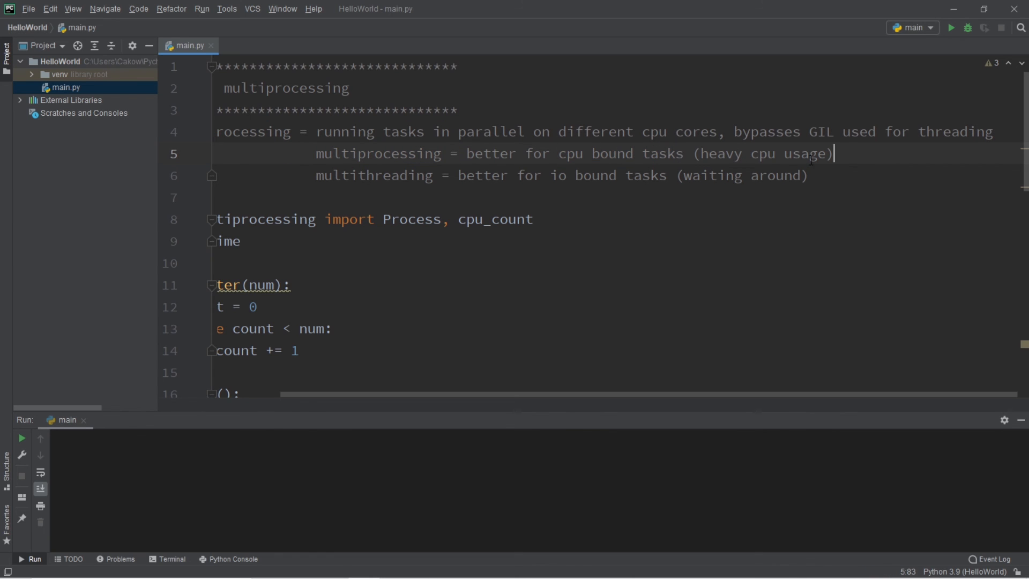
{"action": "left_click_drag", "start_coordinate": [828, 153], "coordinate": [701, 153]}
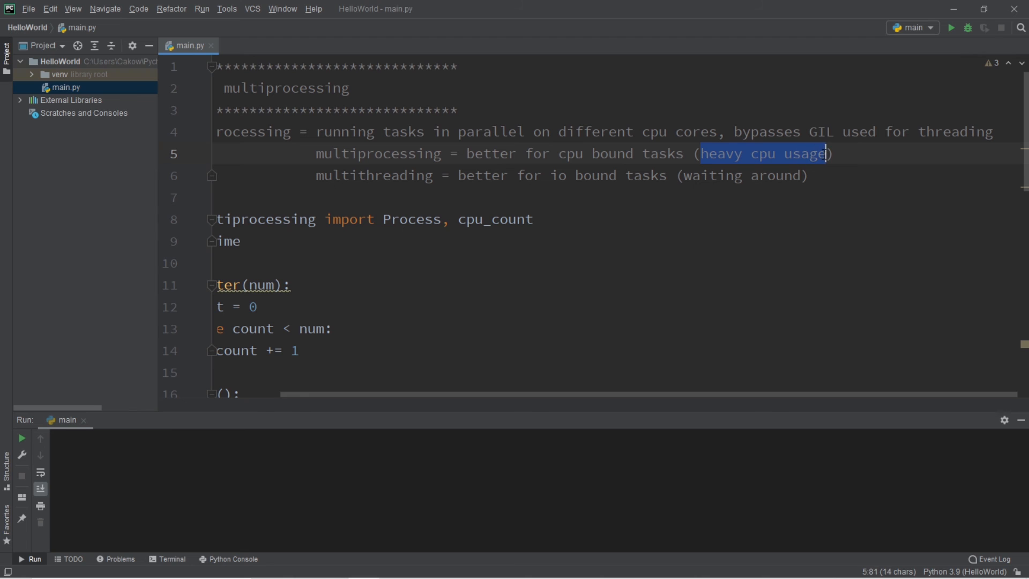
{"action": "double_click", "coordinate": [373, 174]}
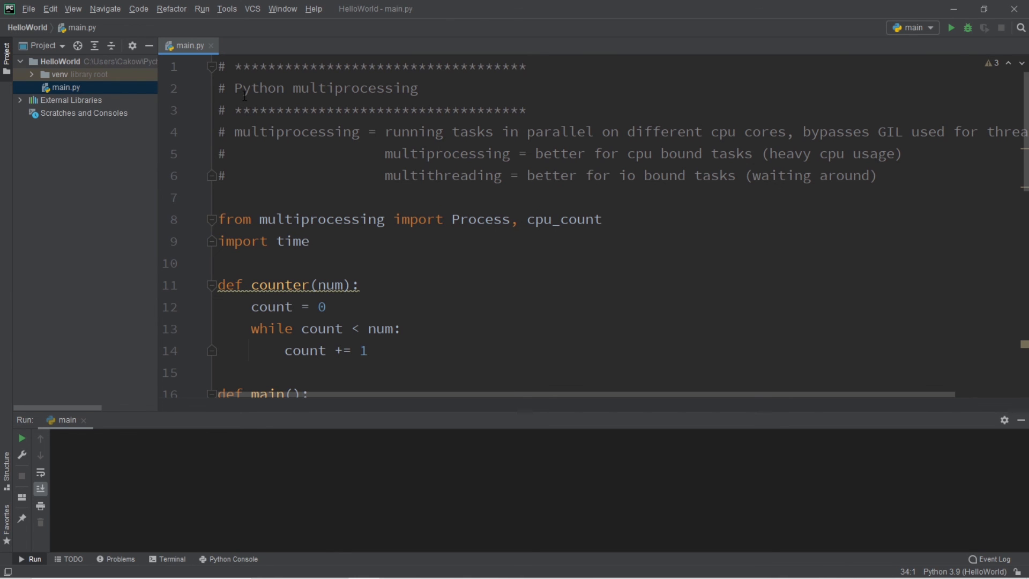
{"action": "scroll", "scroll_direction": "down", "scroll_amount": 3}
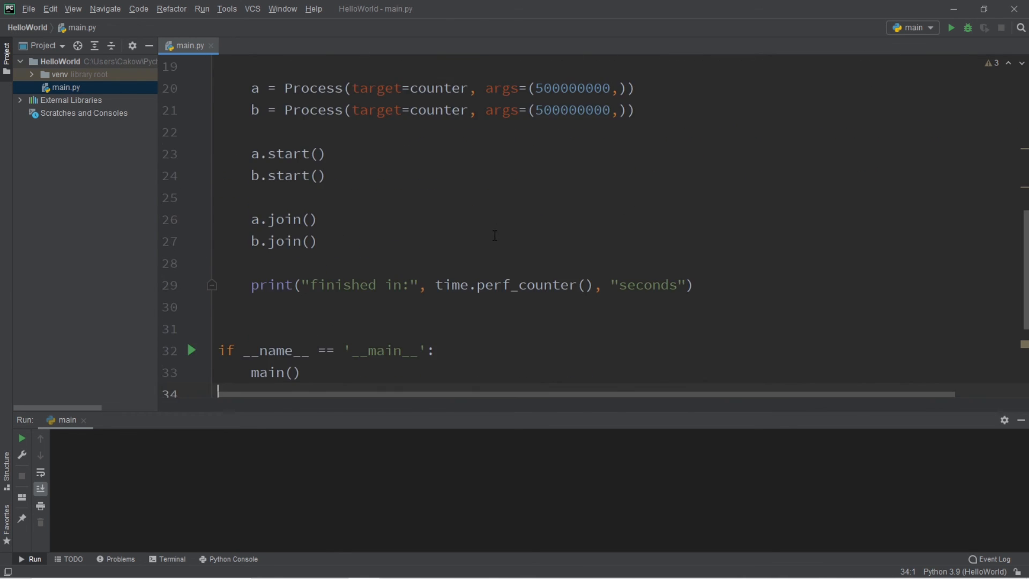